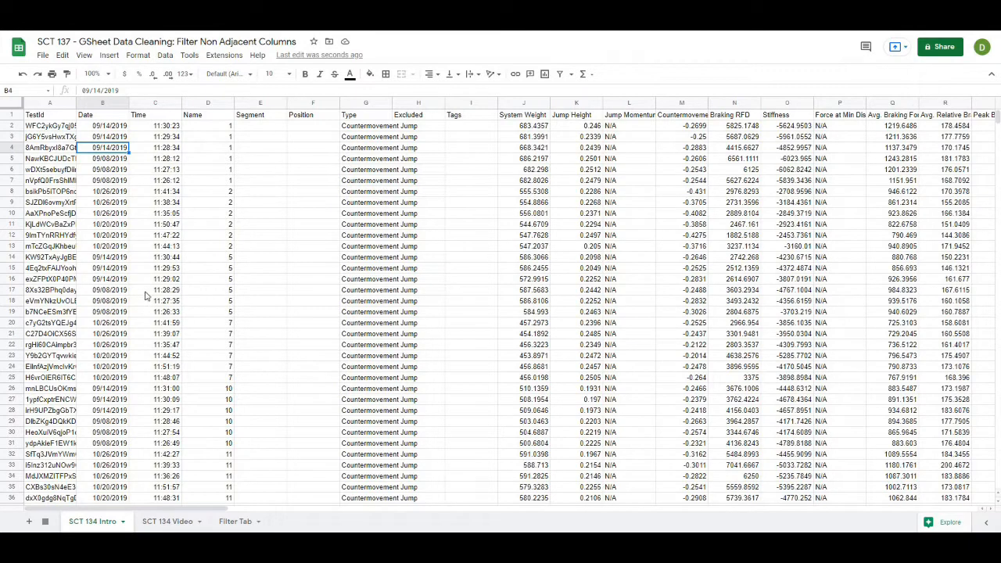
mouse_move(115, 363)
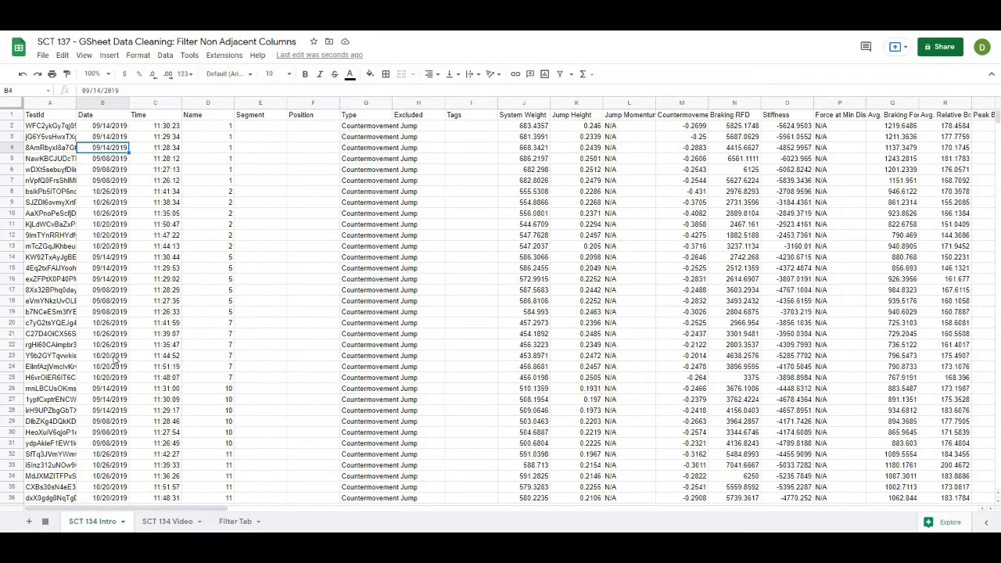
Step: Switch to the Filter Tab sheet showing the non-adjacent filtered columns
click(235, 521)
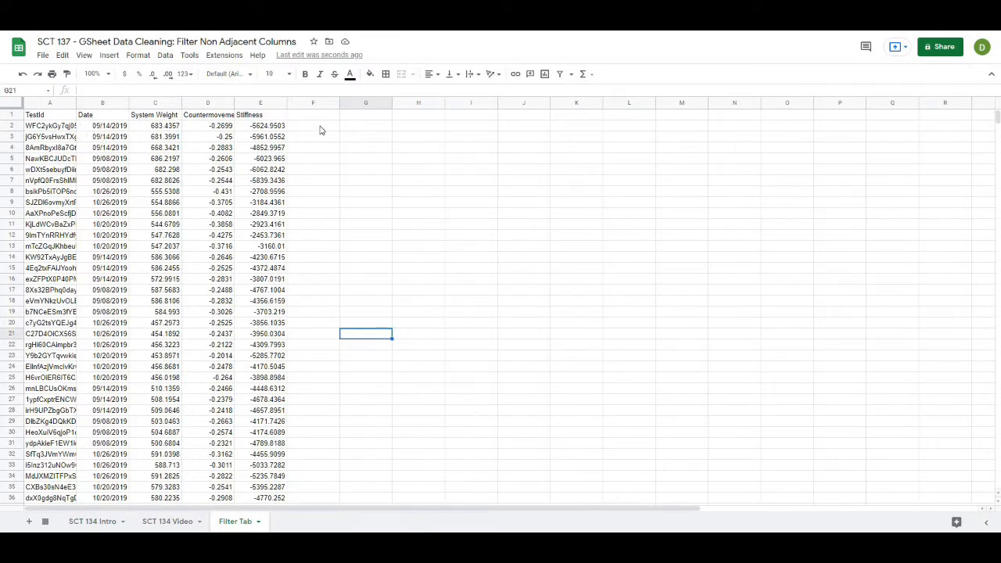
mouse_move(359, 153)
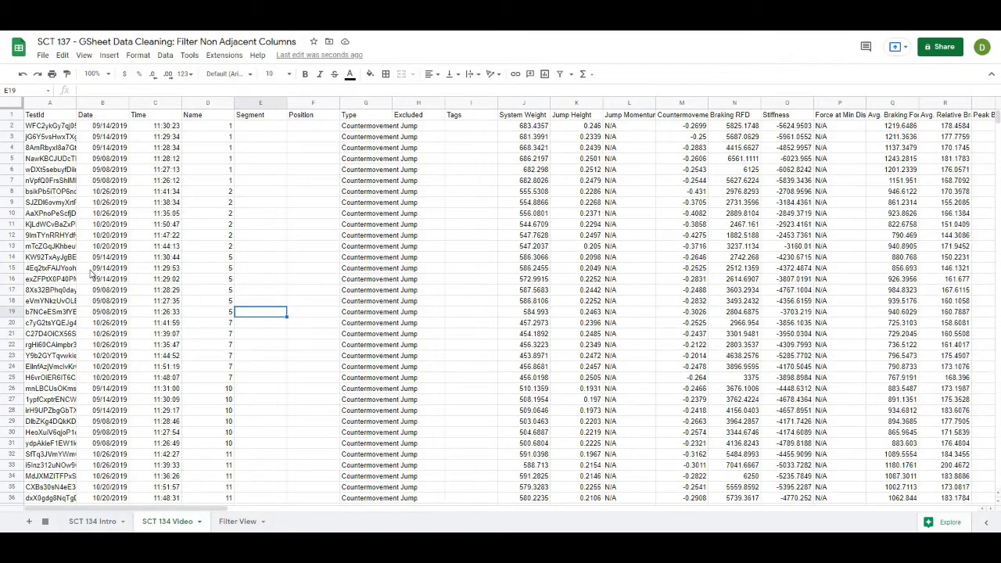
click(103, 158)
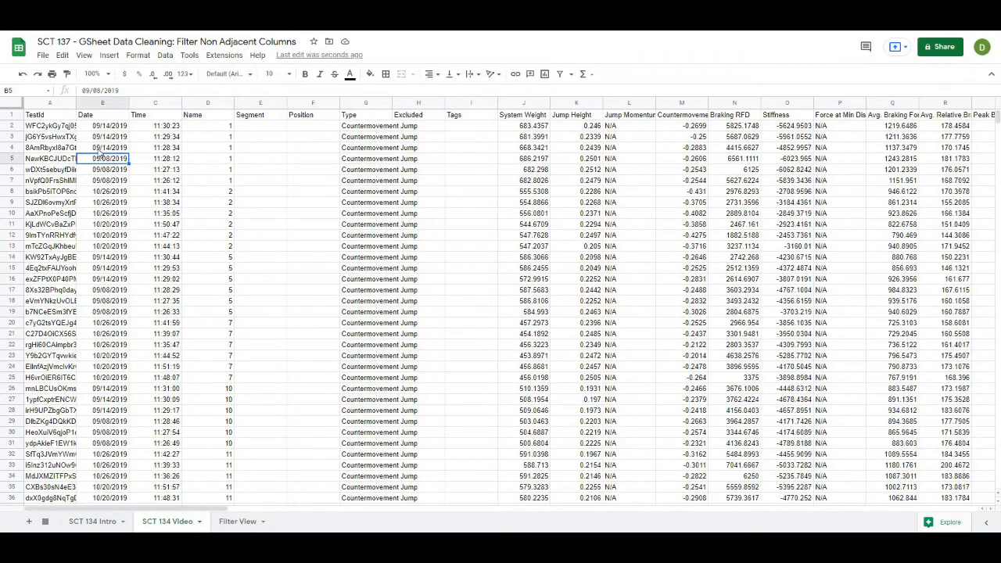
mouse_move(192, 244)
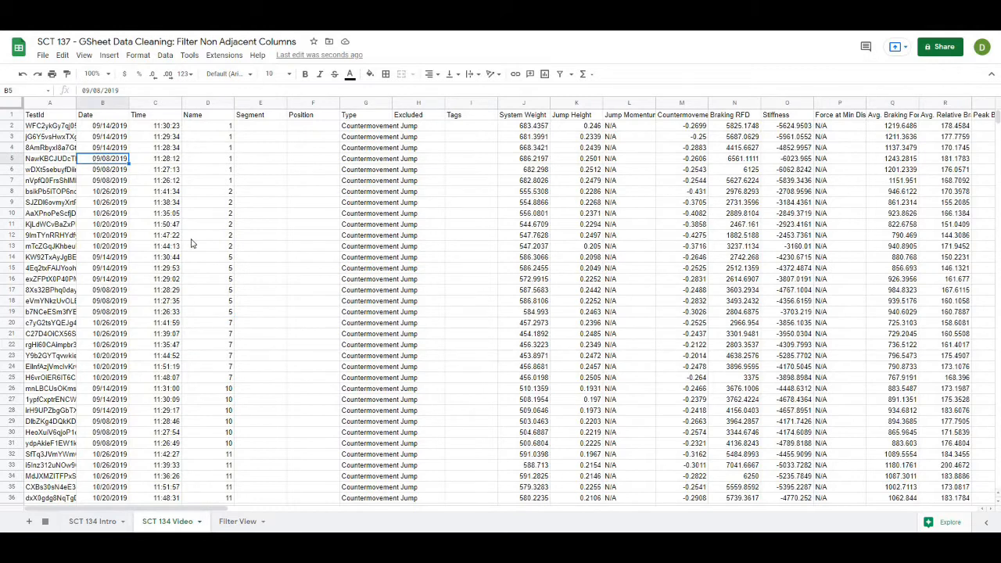
click(154, 225)
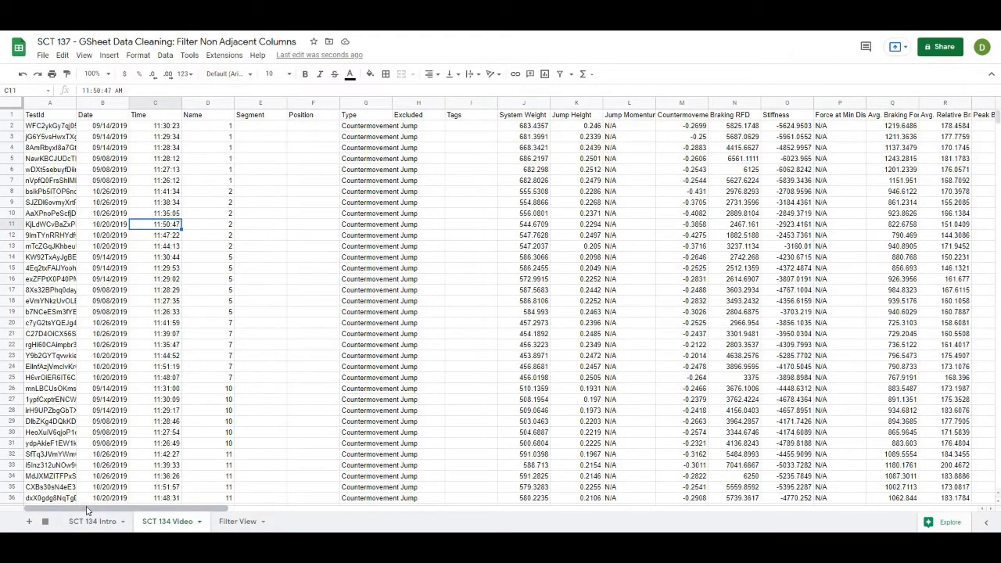
scroll(right, 3)
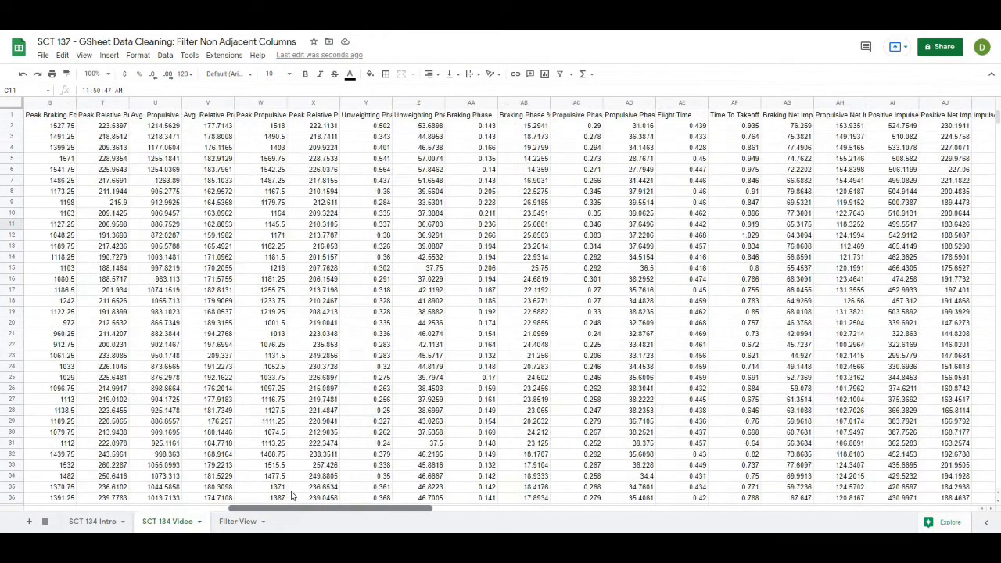
scroll(right, 3)
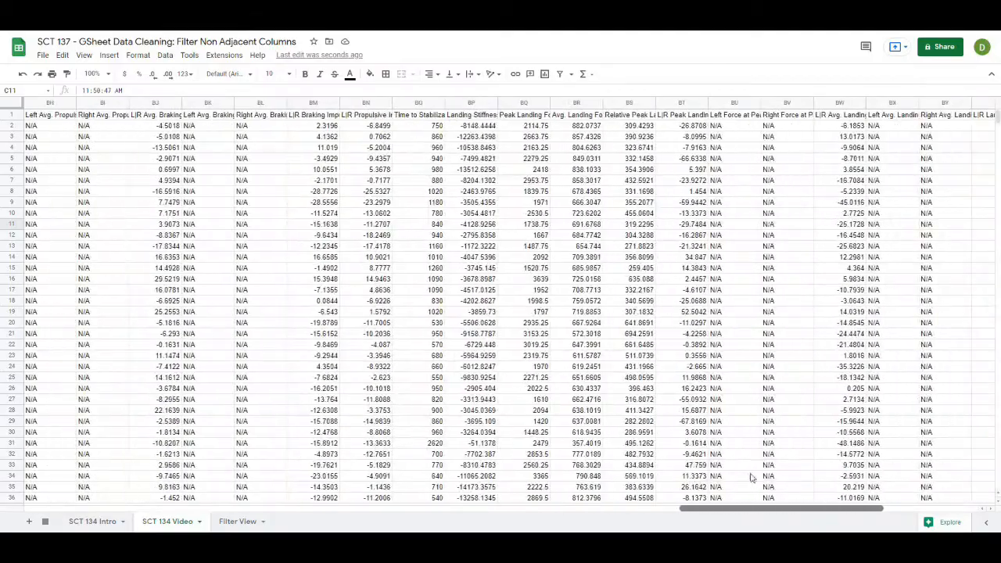
scroll(right, 3)
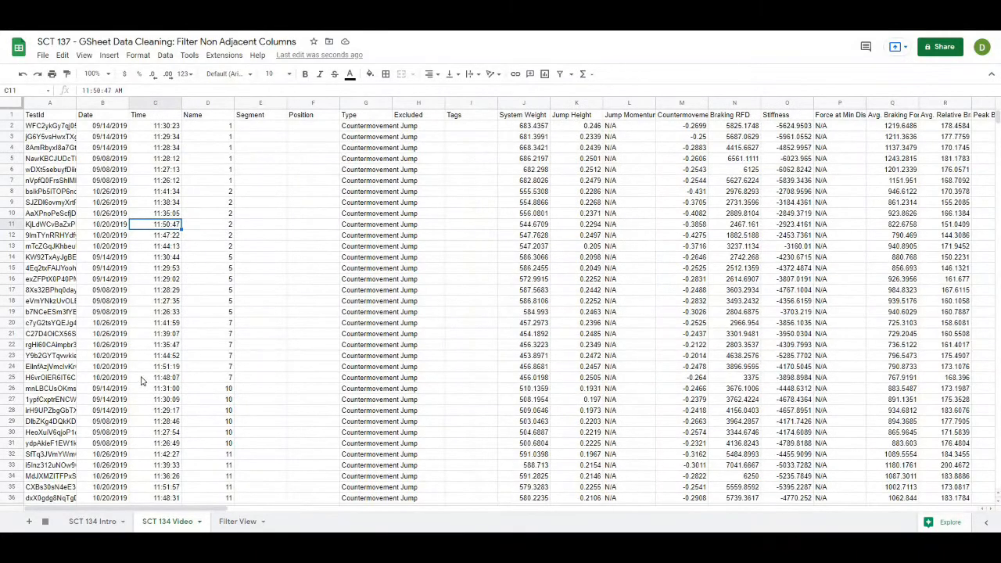
scroll(down, 3)
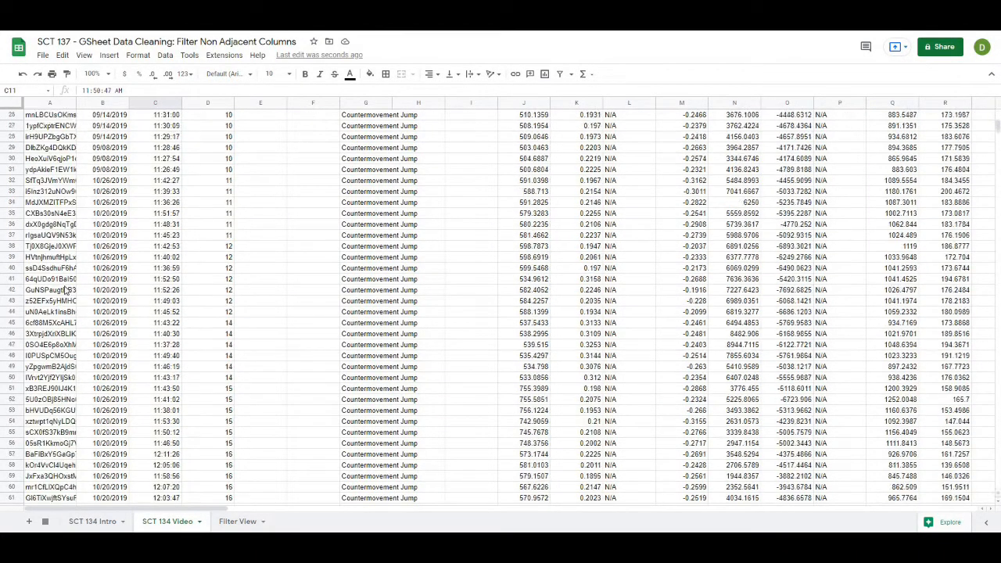
scroll(down, 3)
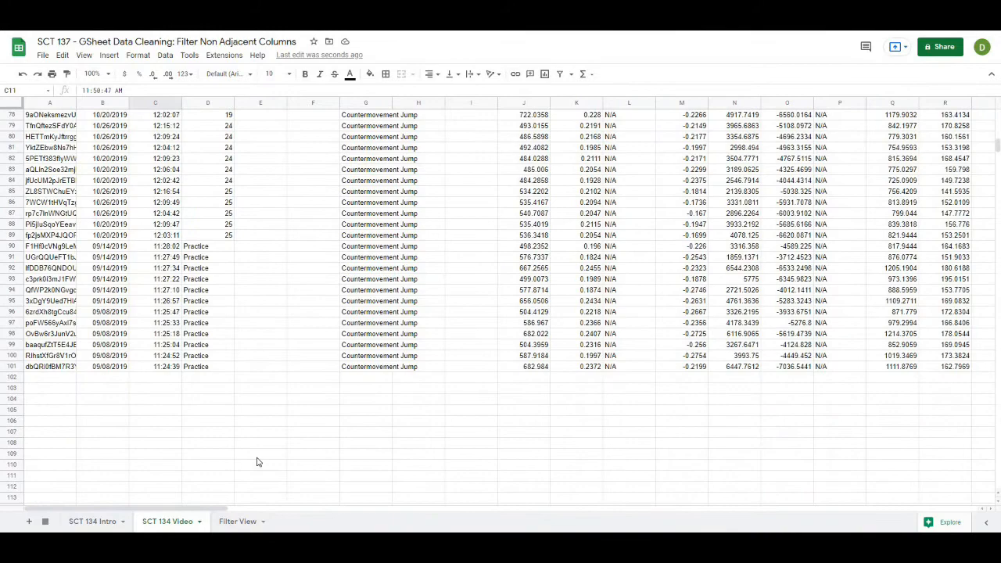
scroll(up, 3)
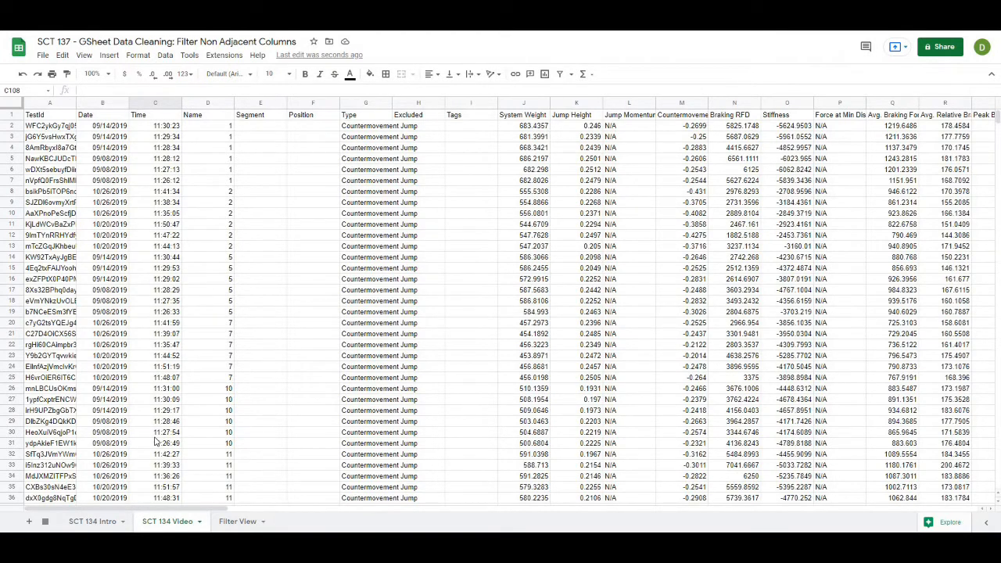
mouse_move(434, 269)
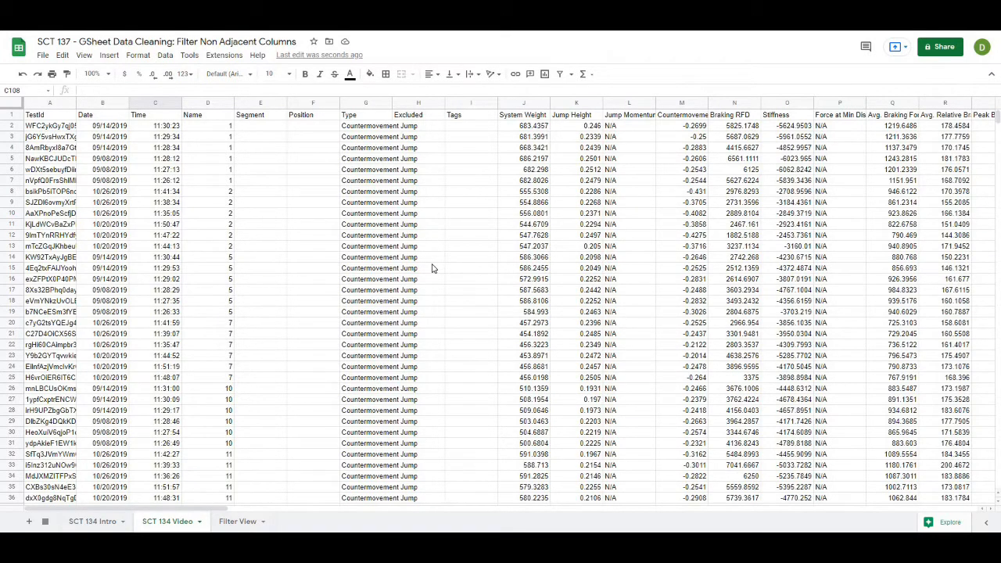
click(407, 268)
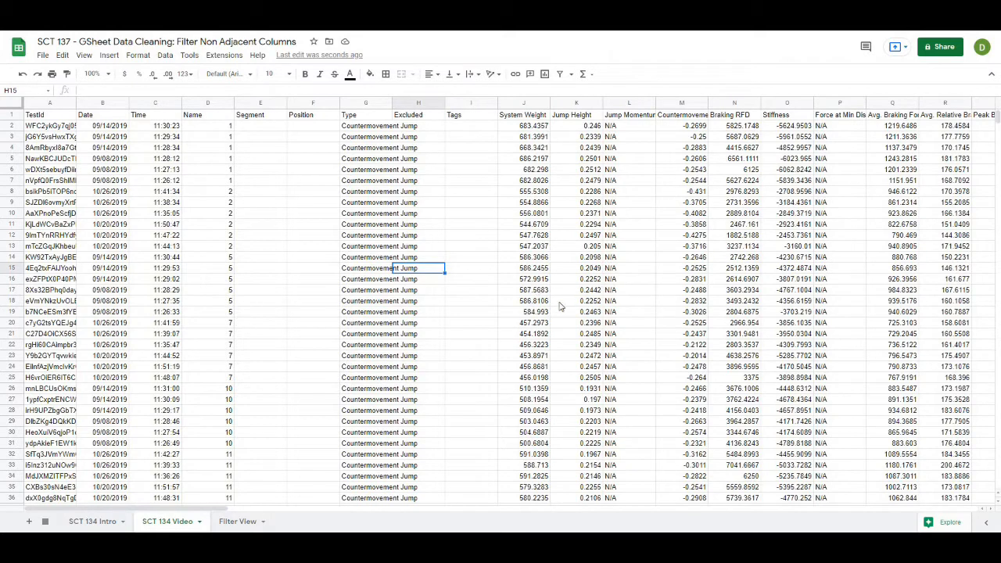
mouse_move(300, 334)
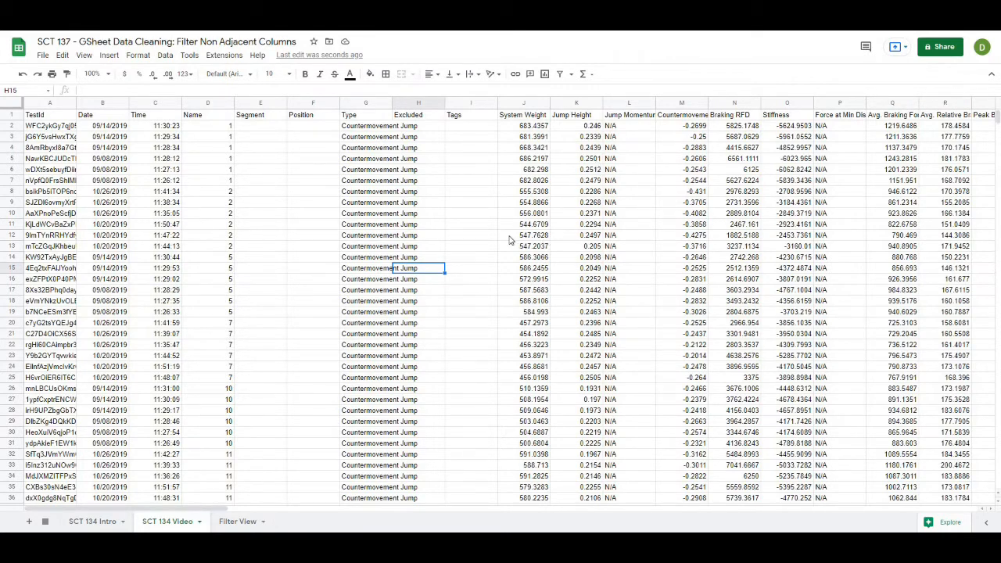
click(313, 235)
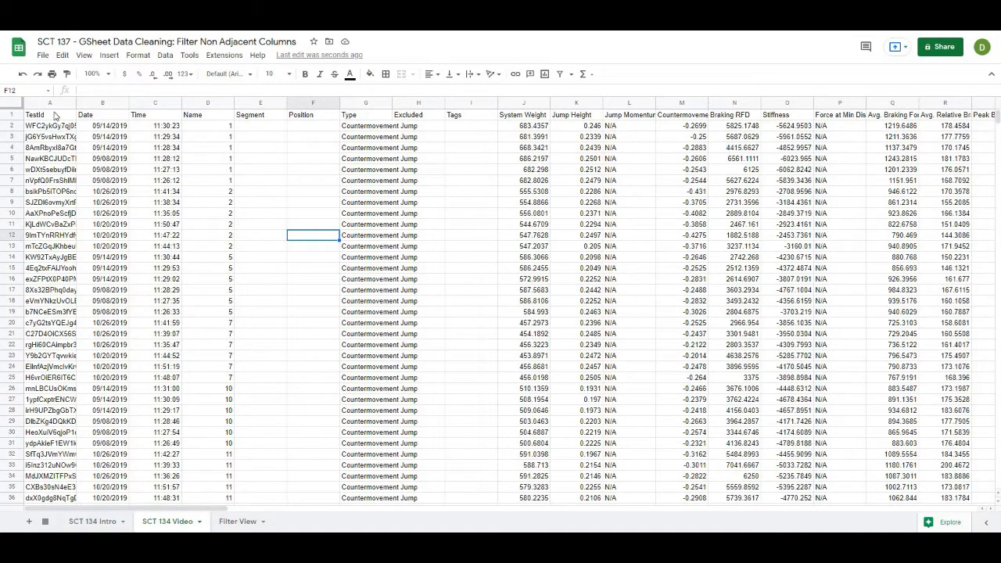
click(44, 103)
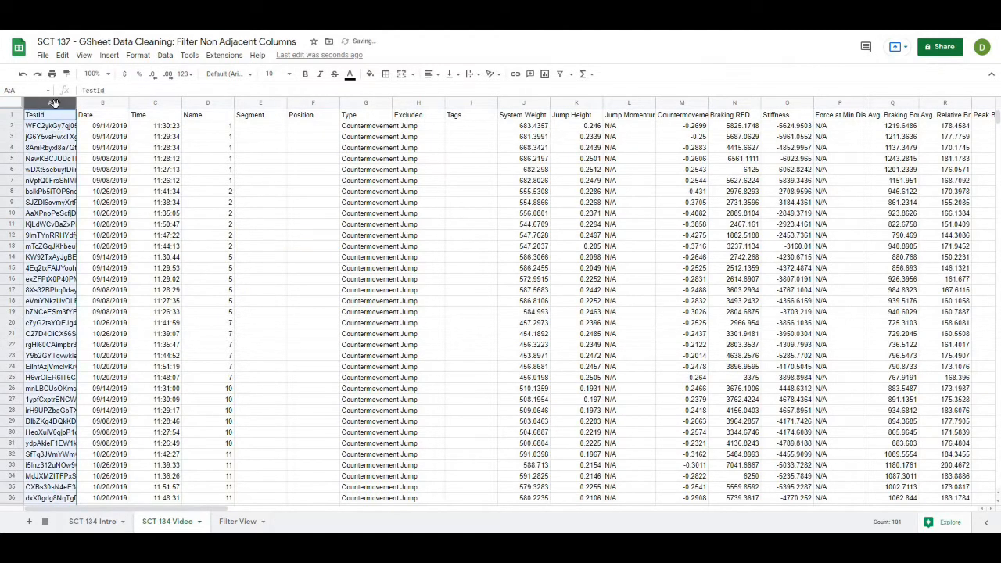
click(155, 169)
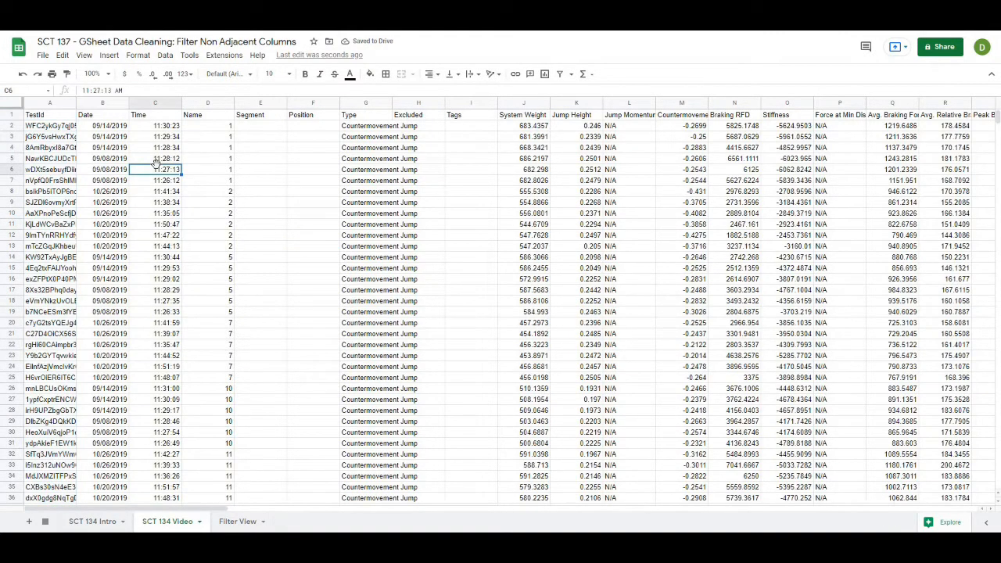
click(153, 114)
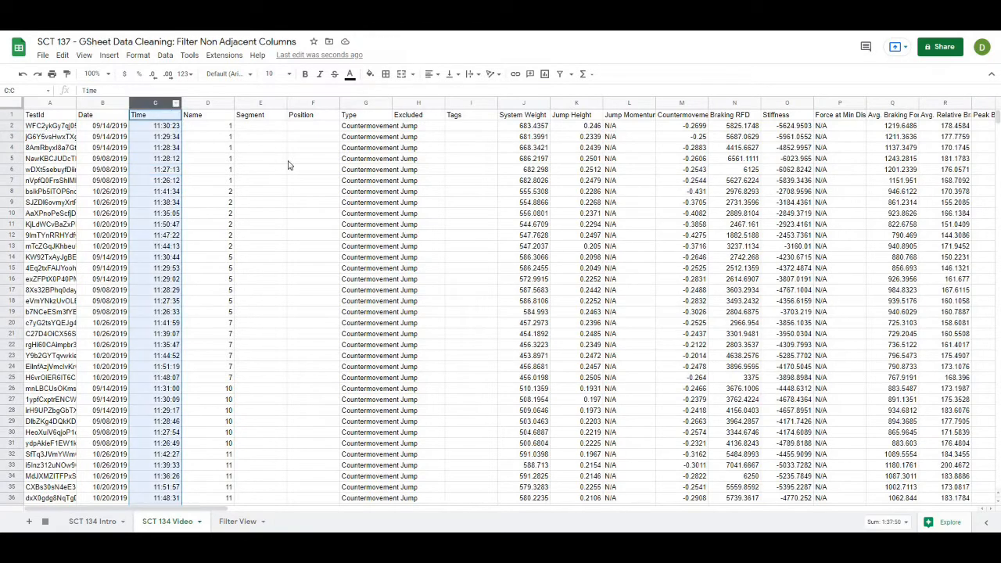
click(469, 103)
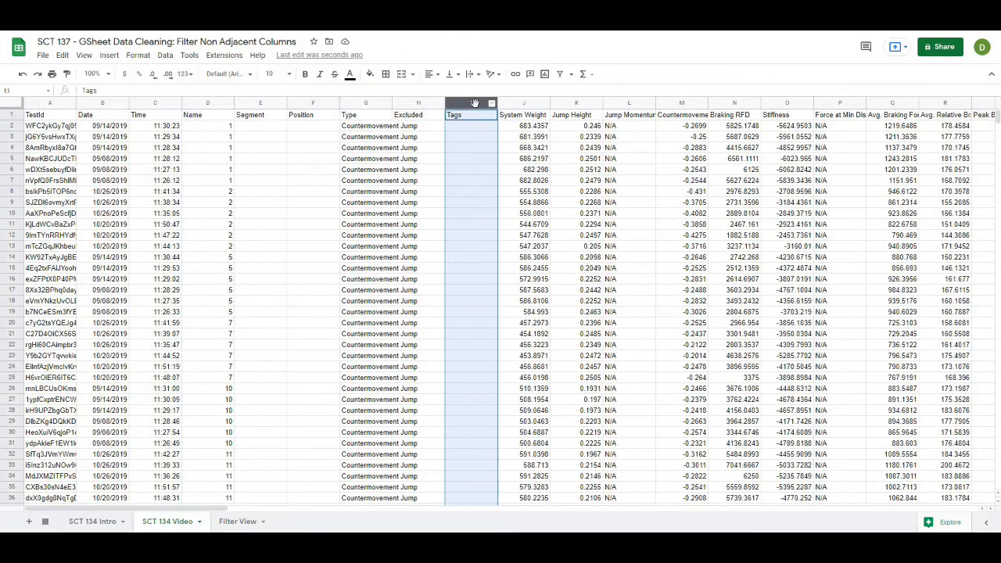
click(471, 104)
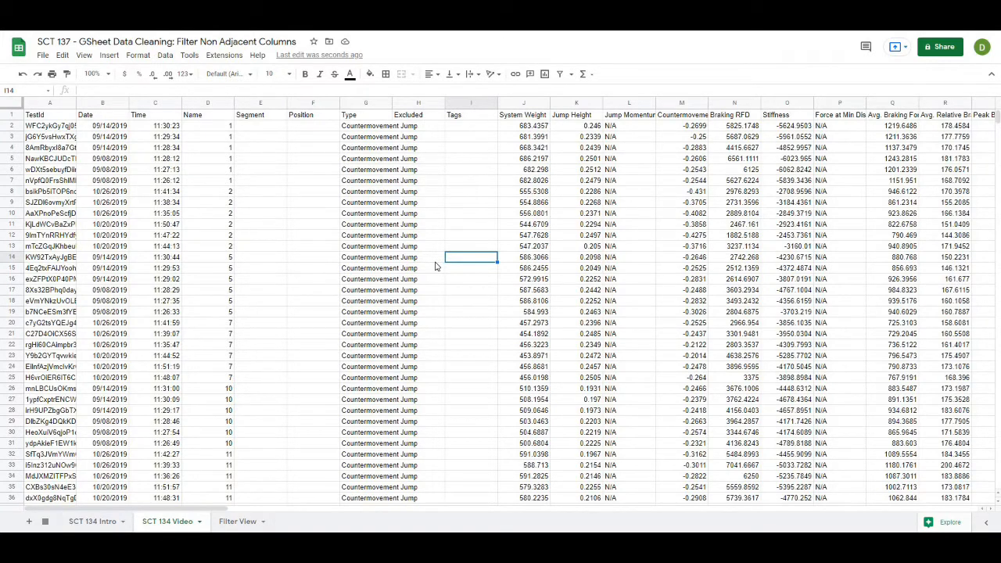
mouse_move(500, 304)
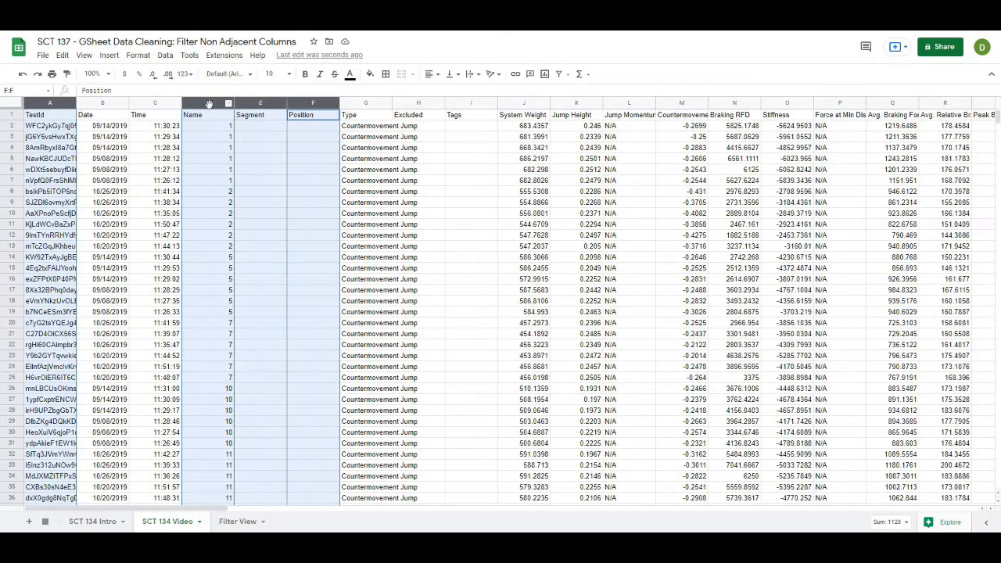
click(50, 103)
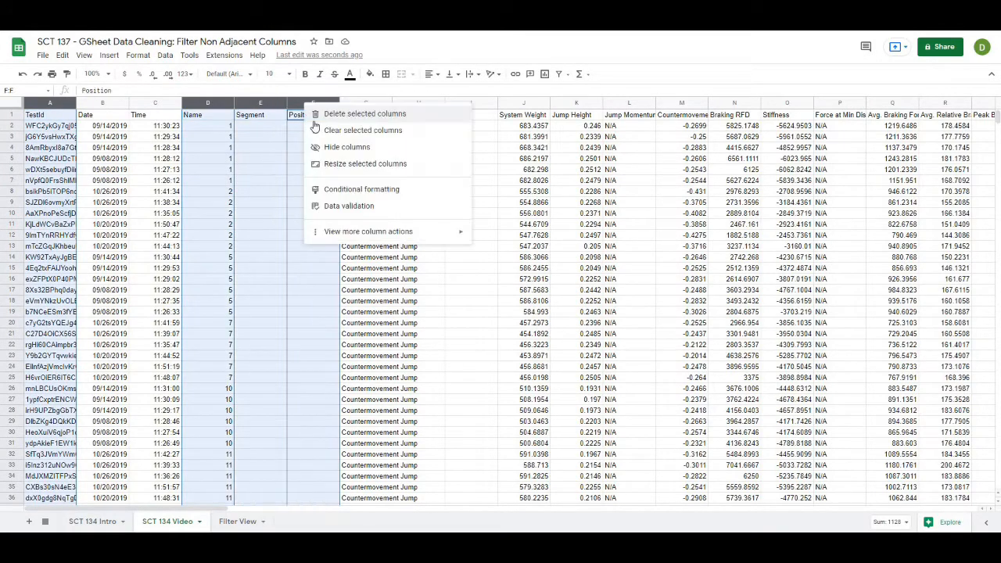
click(357, 113)
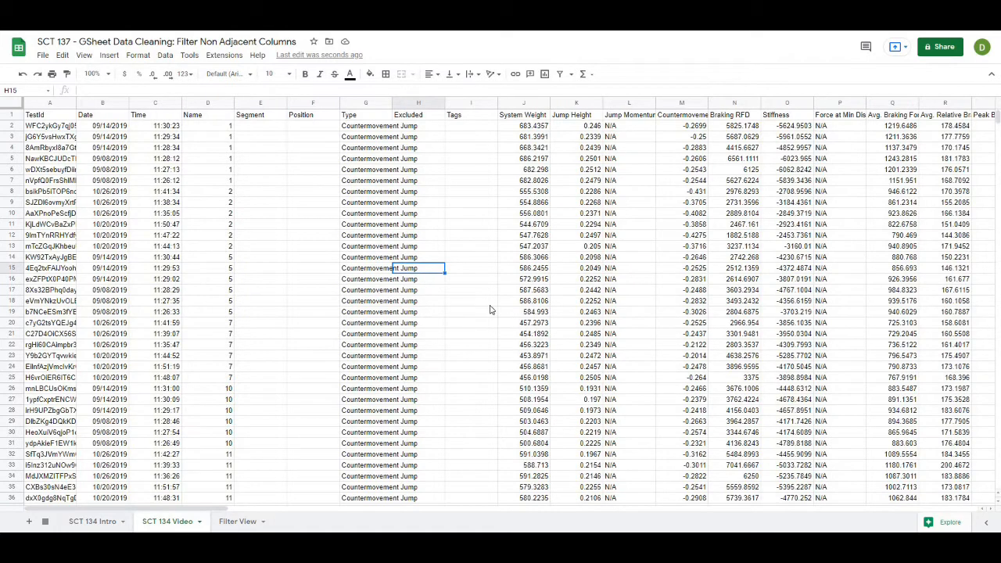
click(471, 301)
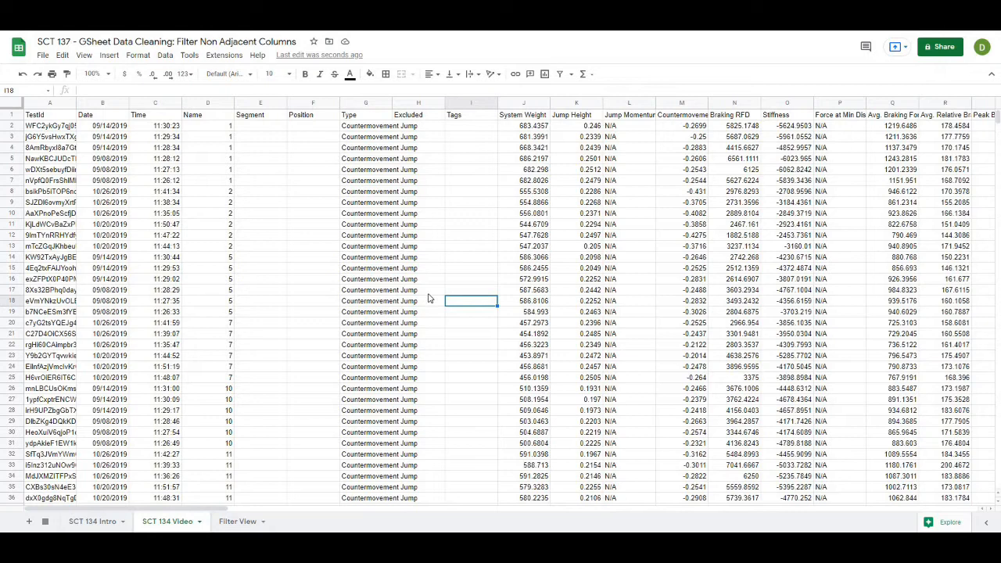
click(416, 290)
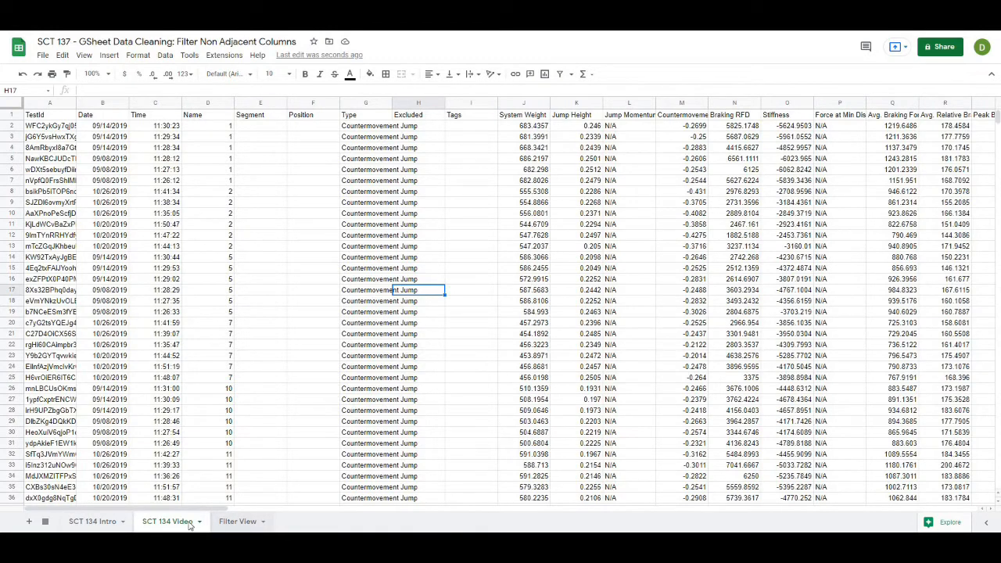
mouse_move(235, 523)
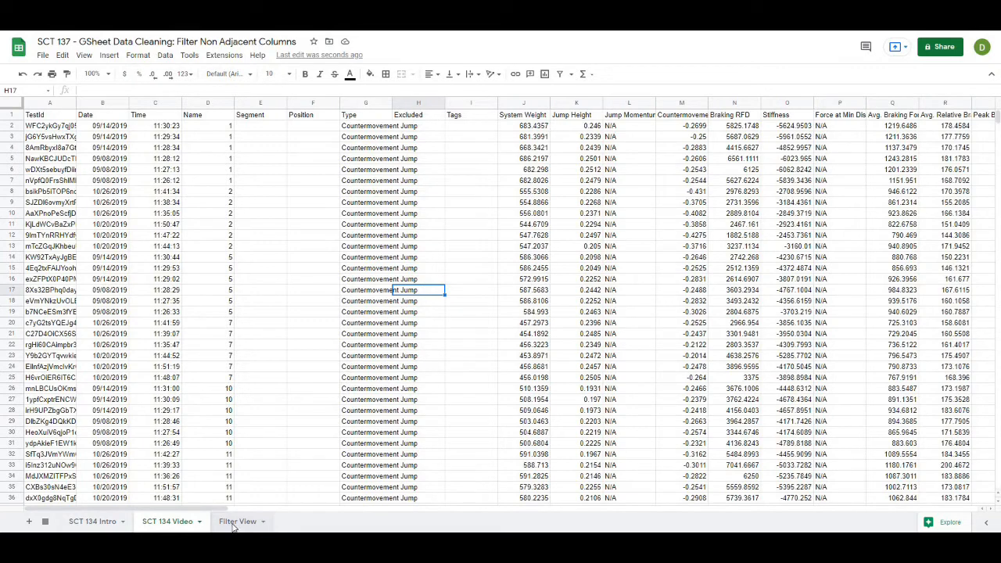
Step: Enter a FILTER formula in A1 pulling Time, Name, Segment and Position from 'SCT 134 Video'
click(238, 521)
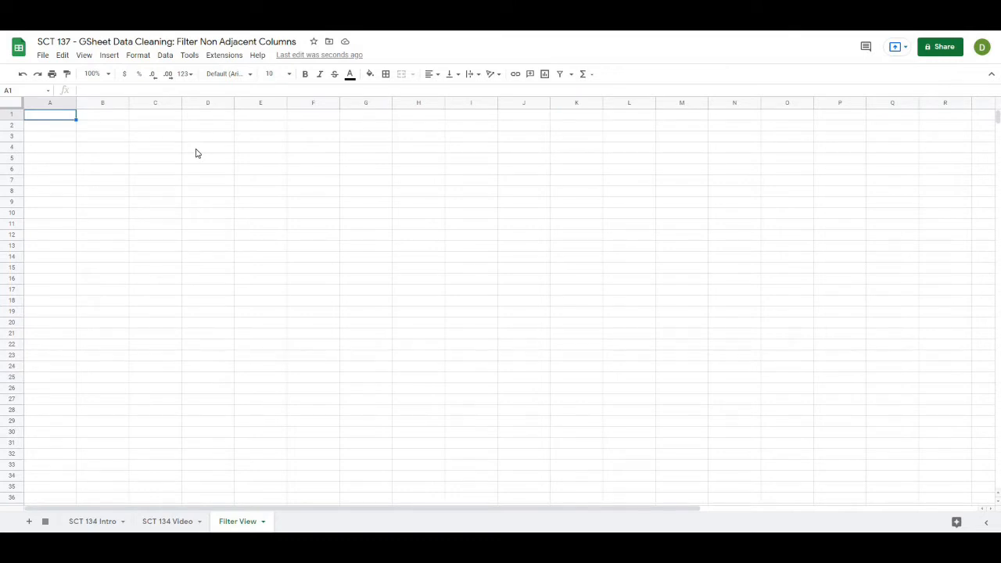
text(=filter('SCT 134 Video'!C:C)
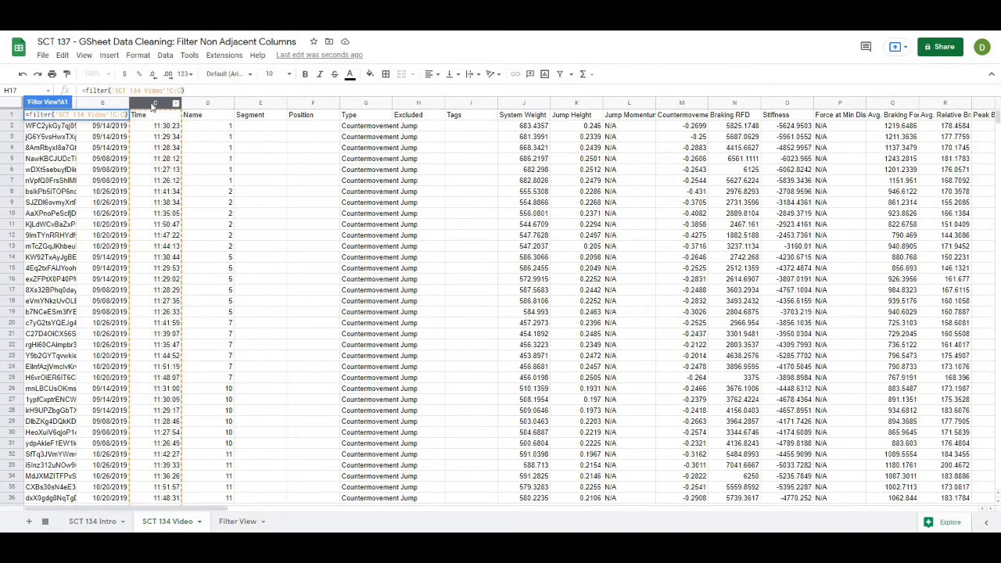
click(235, 523)
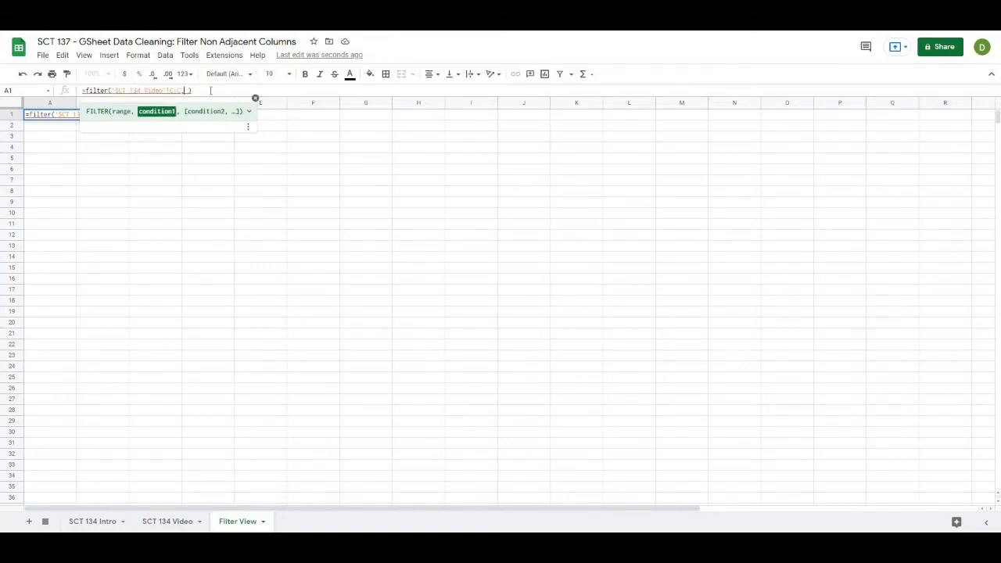
text(, 'SCT 134 Video'!C:C >)
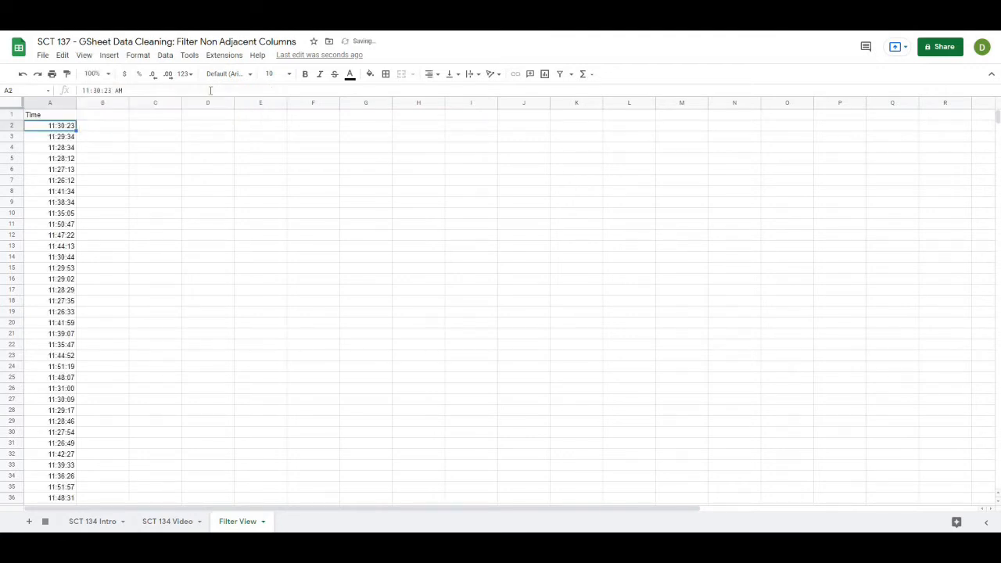
scroll(down, 3)
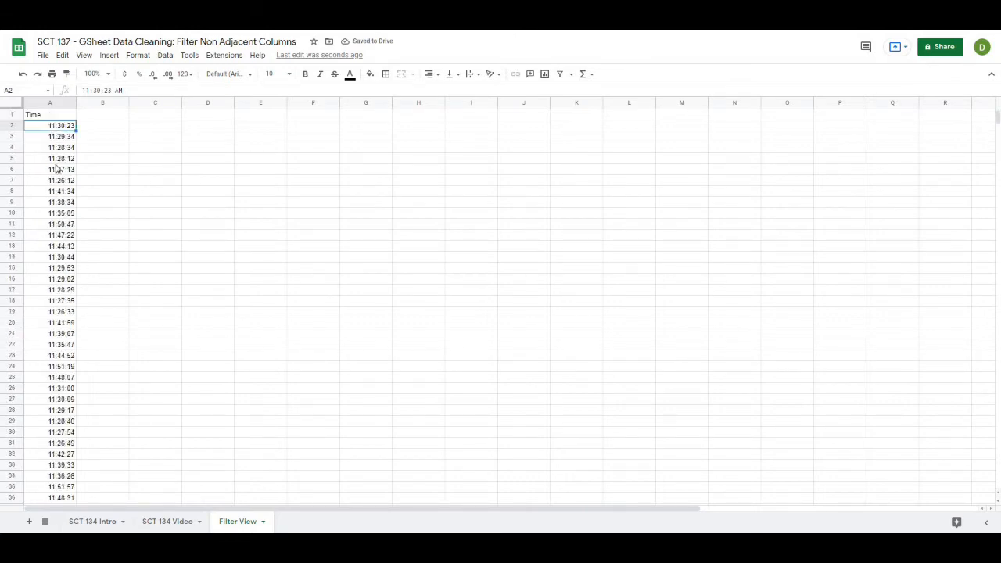
click(50, 114)
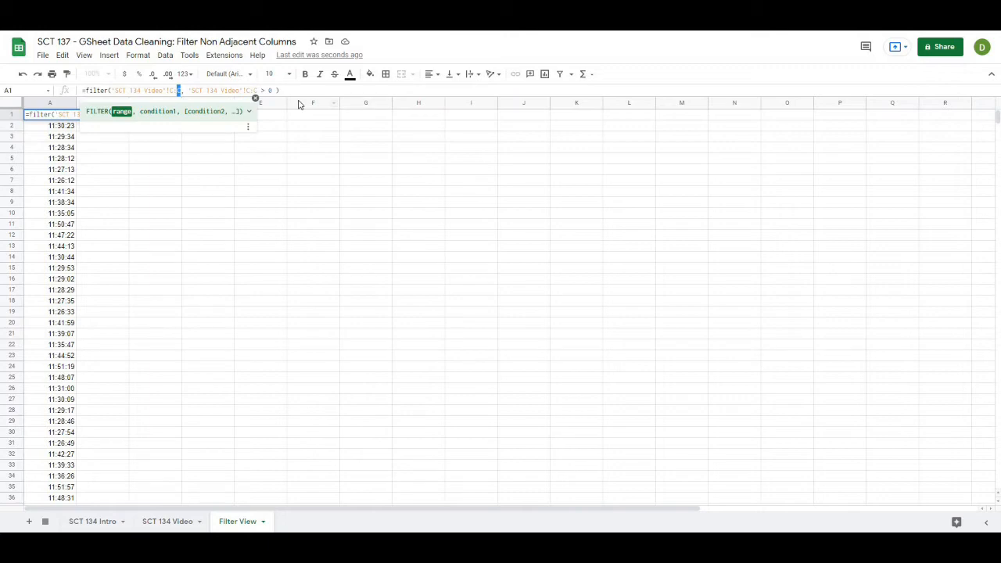
text(F)
key(Enter)
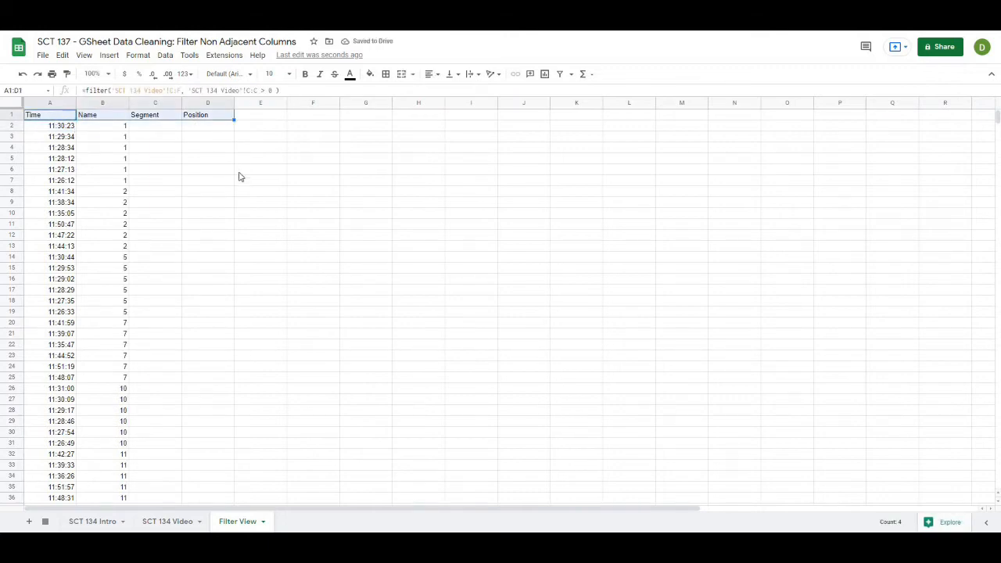
Step: Review the A1 formula results, then move to the SCT 134 Video sheet
click(50, 115)
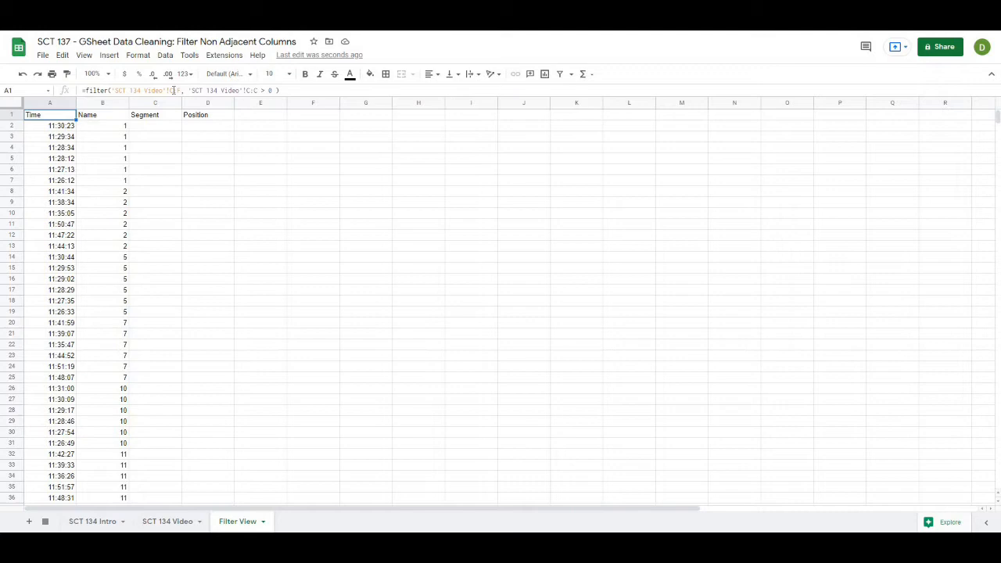
click(207, 234)
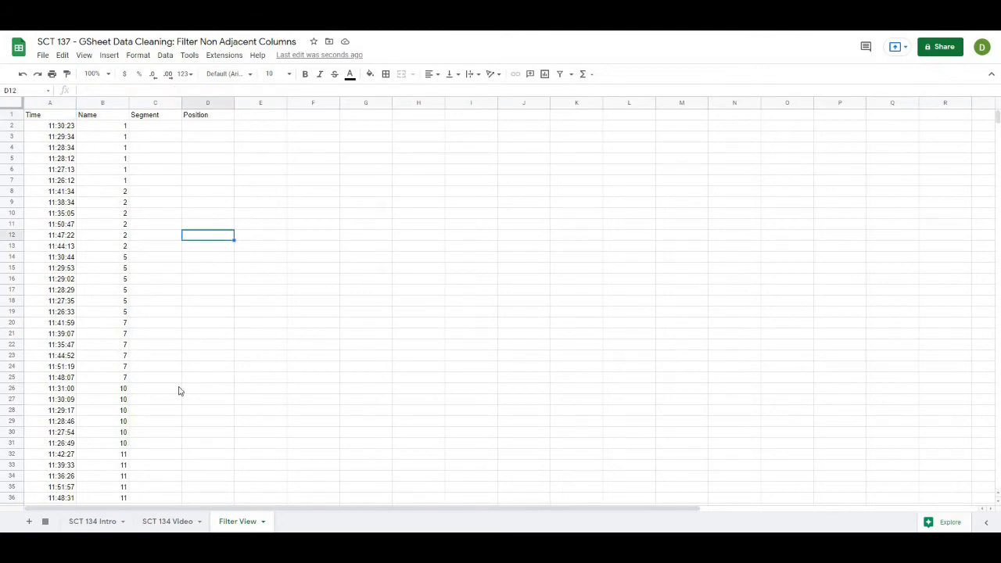
click(167, 521)
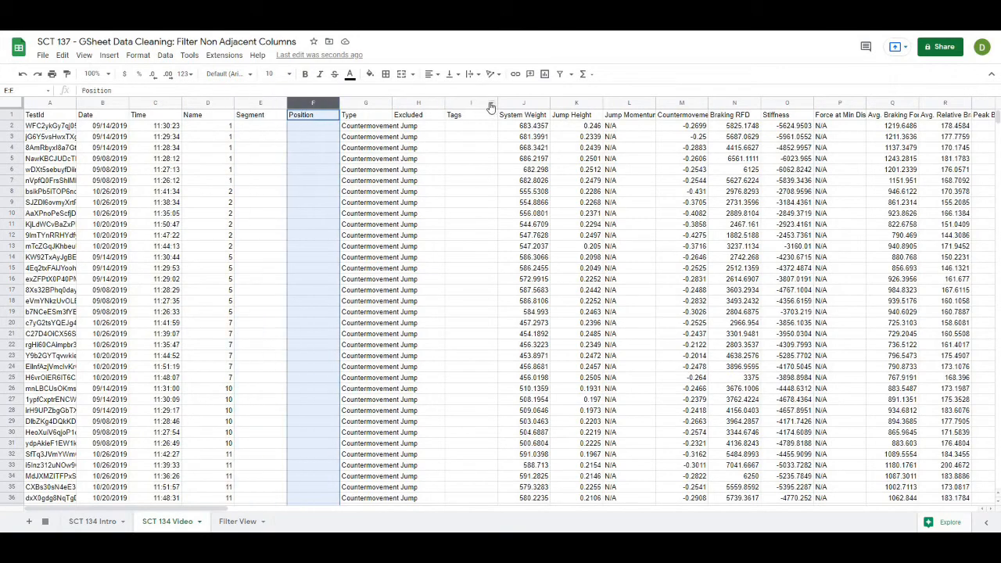
Step: Select the Countermovement Depth column, then return to the empty Filter View sheet
click(470, 103)
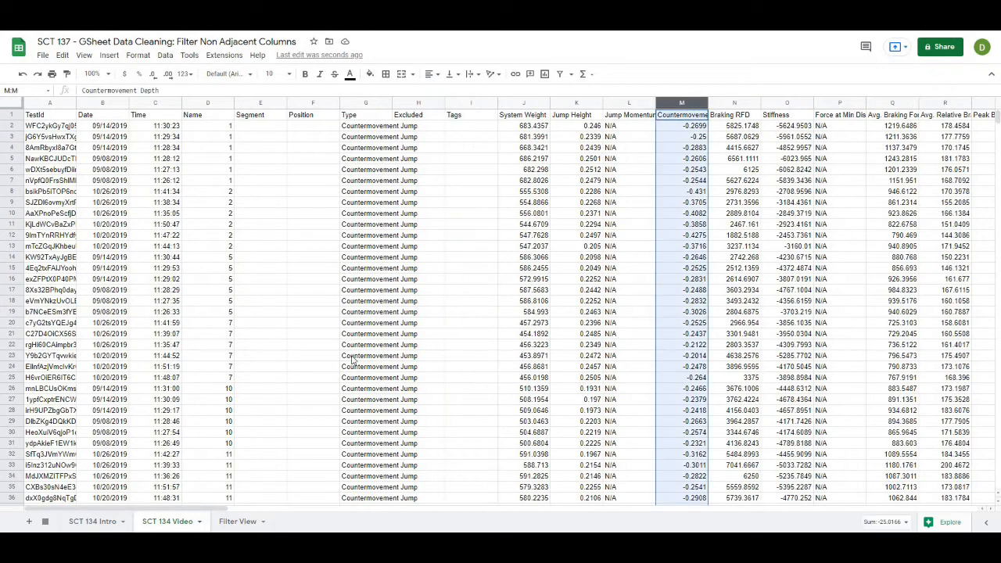
click(236, 523)
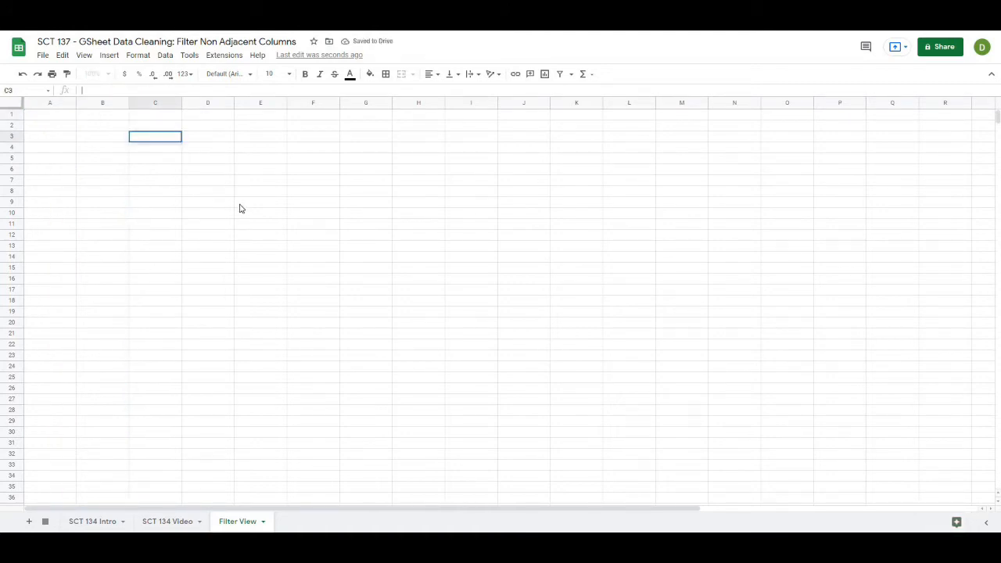
Step: Begin a =filter( formula in C3 with an array brace for its first range
text(=filter()
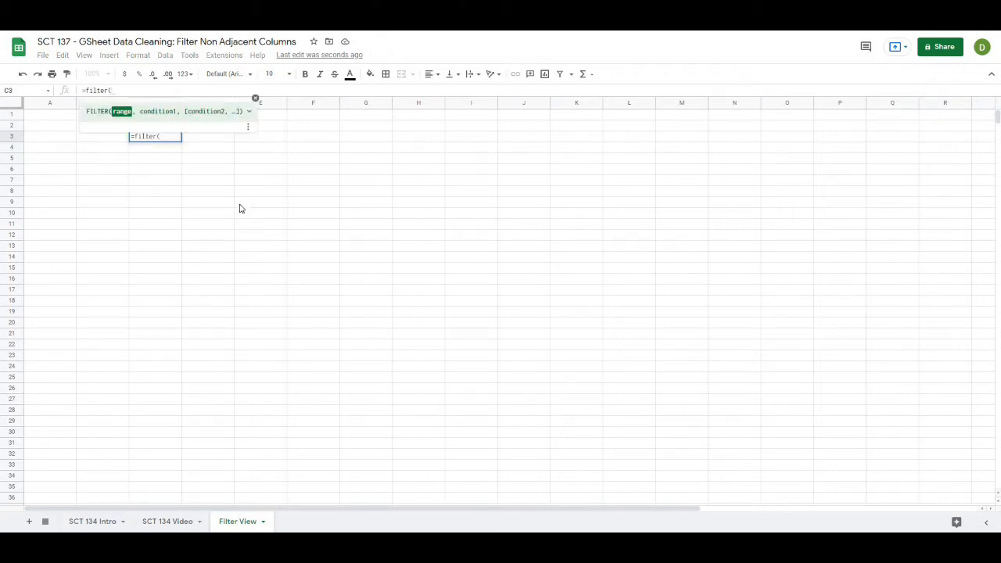
text(()
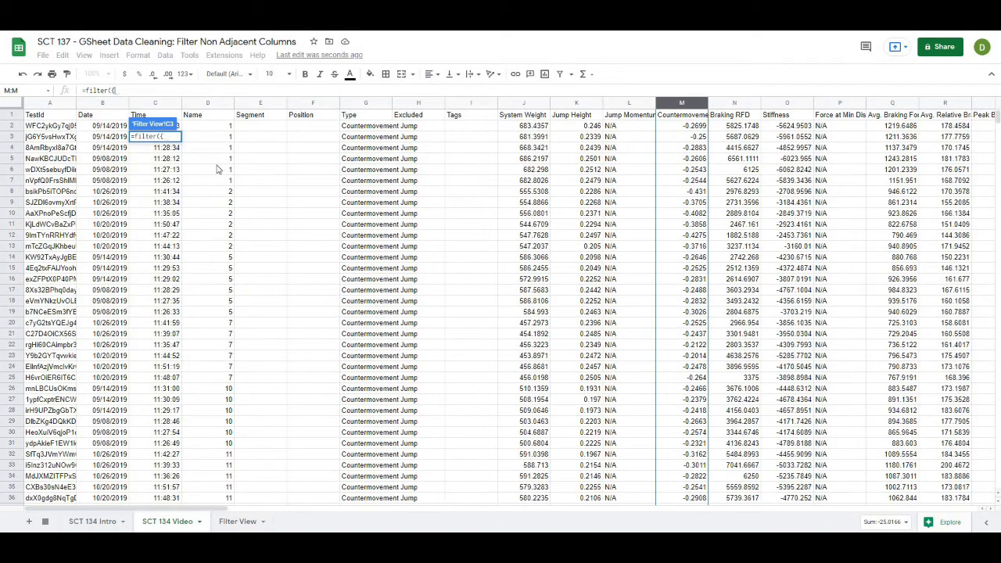
mouse_move(200, 103)
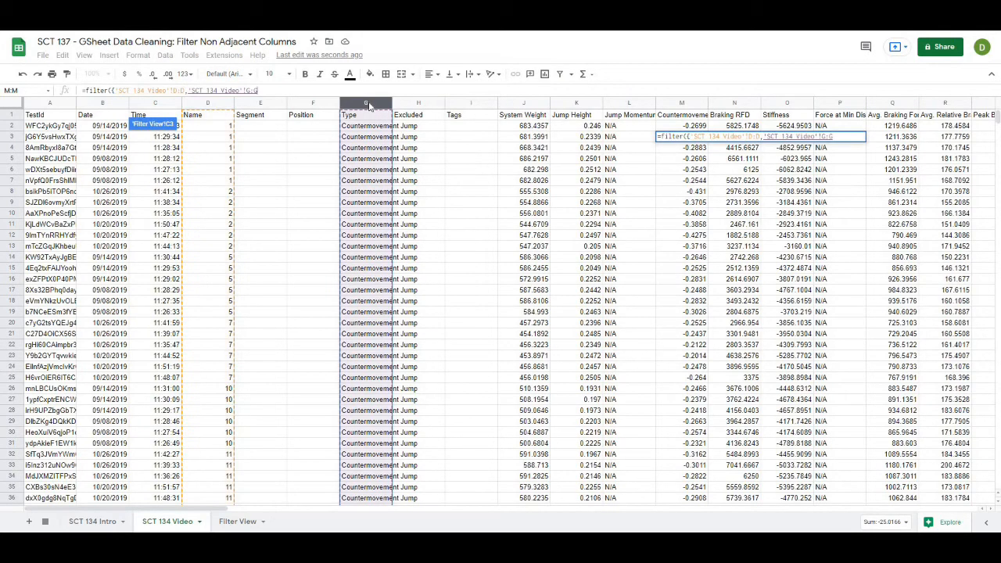
Step: Add the System Weight and further source columns from SCT 134 Video to the formula array
click(523, 103)
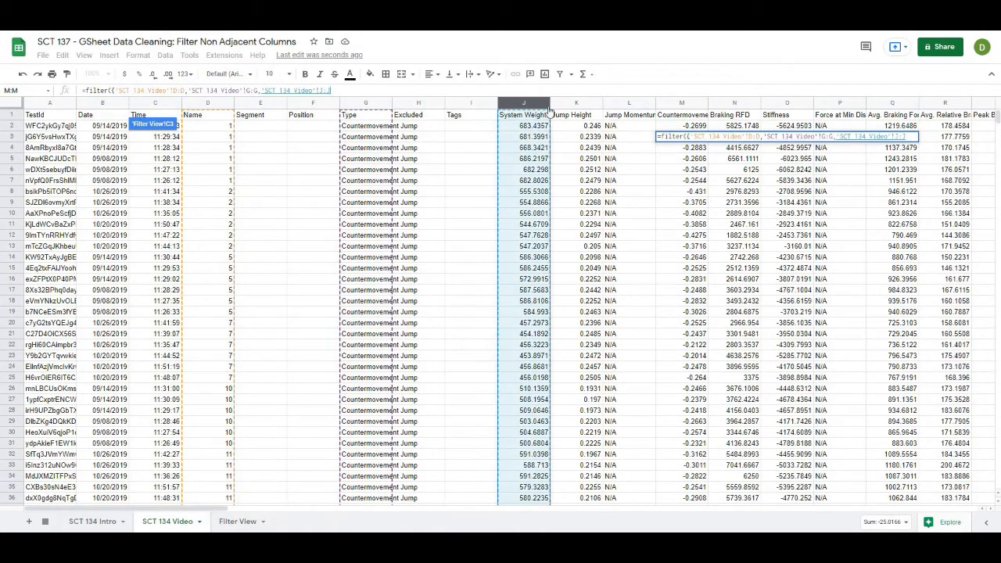
click(576, 104)
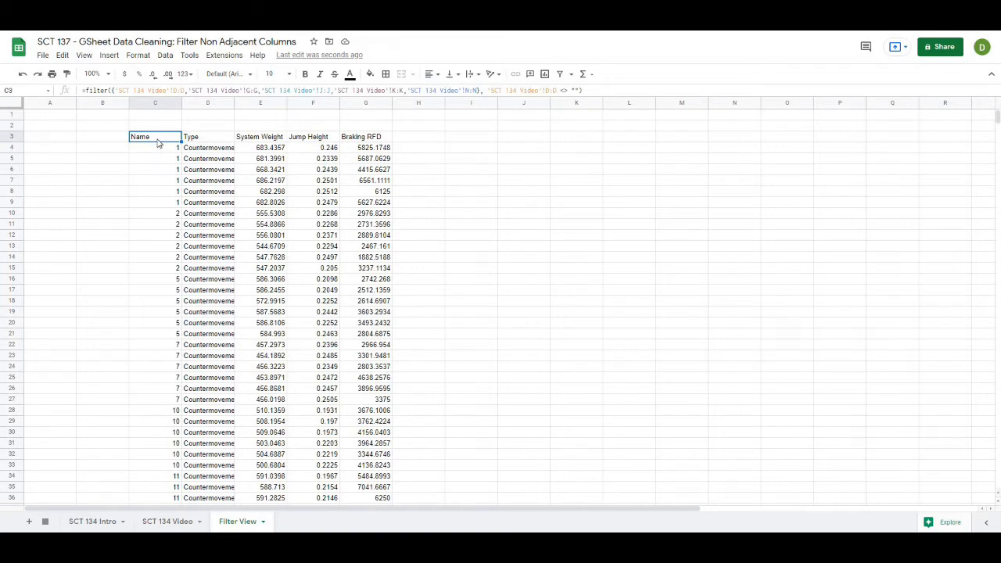
Step: Relocate the FILTER formula from C3 to A1 and scroll its results down to the Practice rows
click(366, 137)
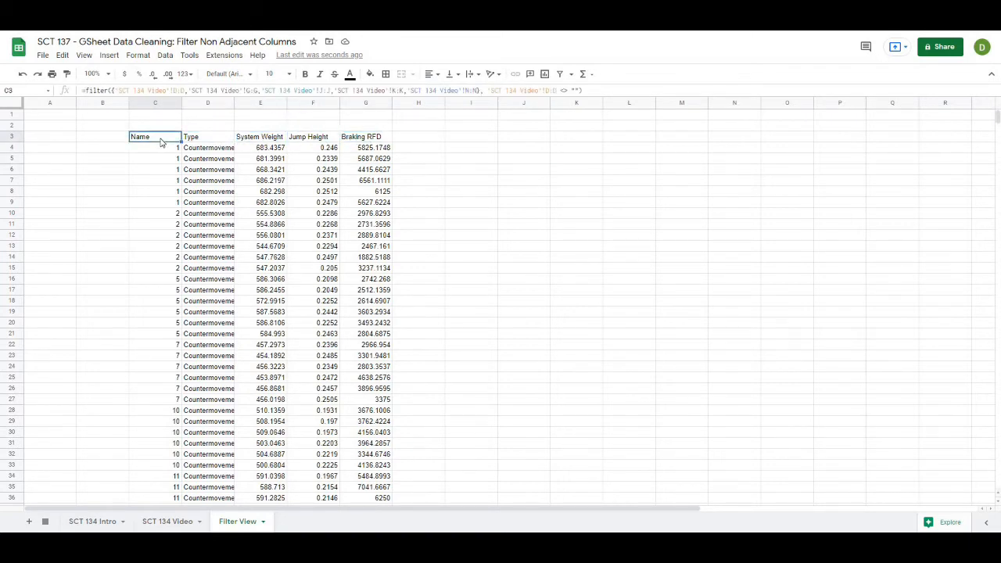
mouse_move(166, 138)
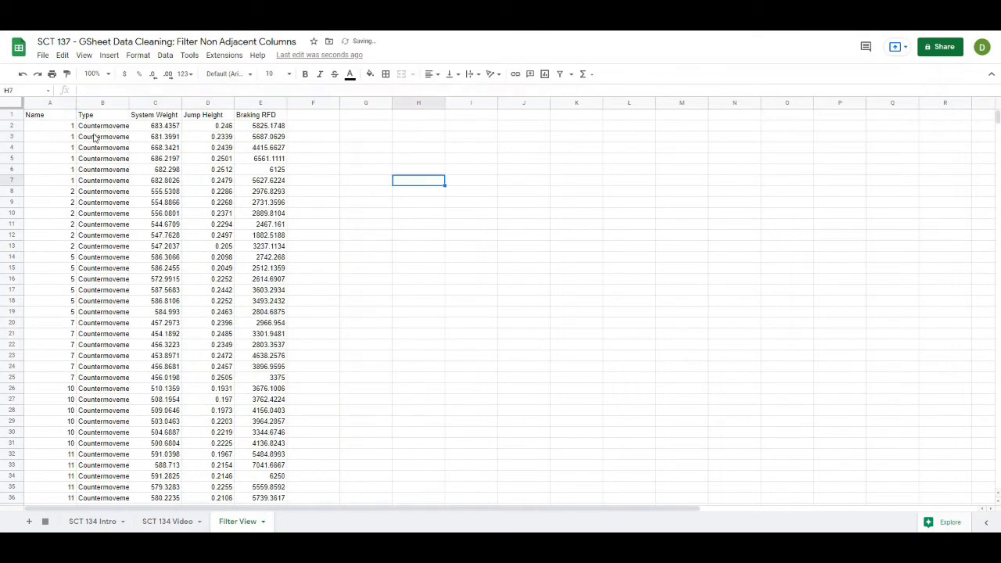
click(38, 116)
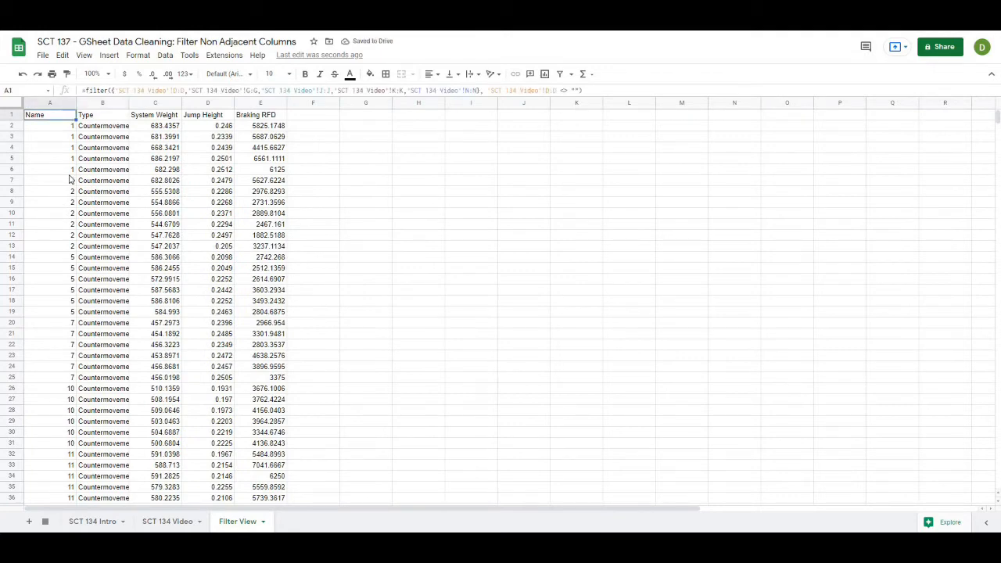
scroll(down, 3)
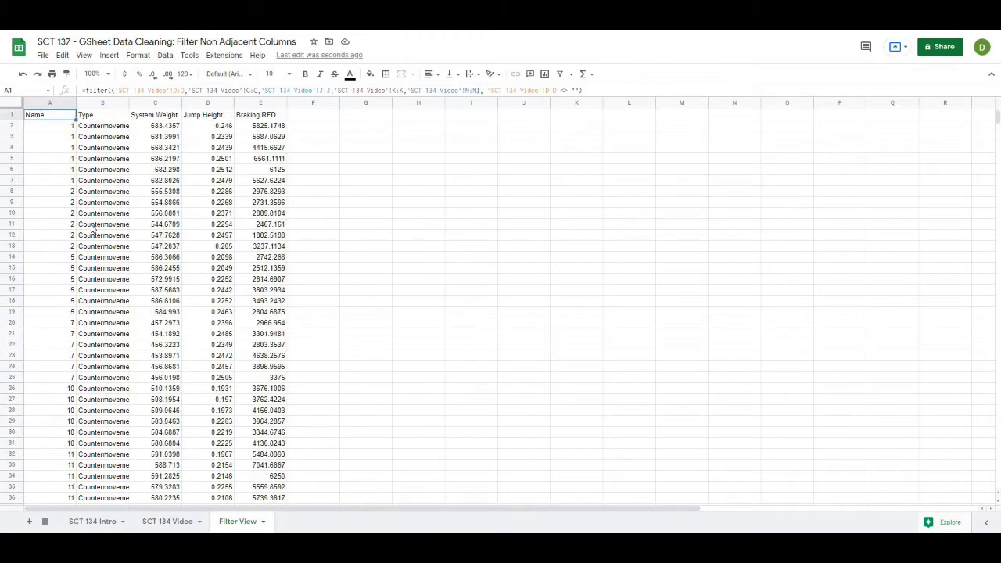
scroll(down, 3)
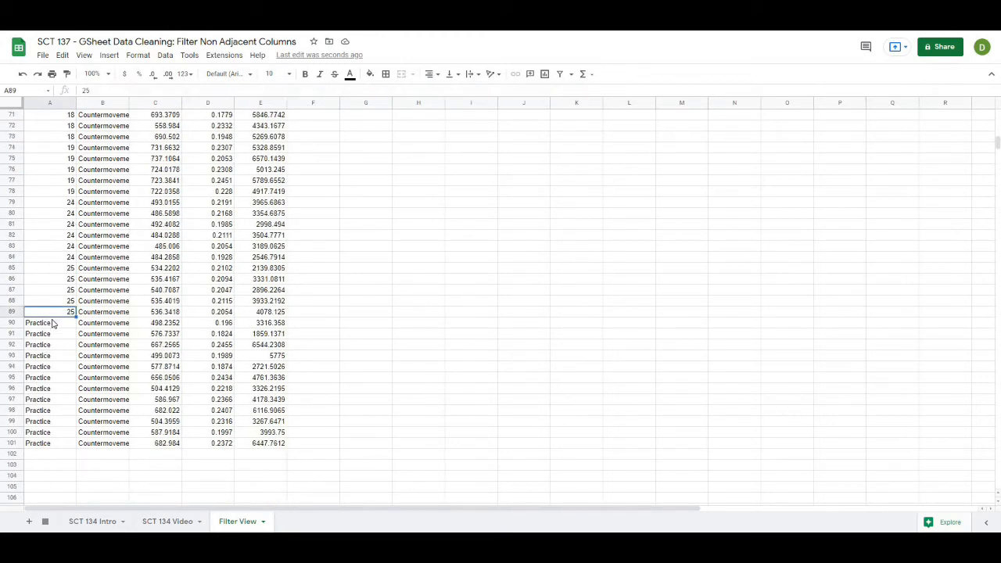
Step: Select the Practice rows, then add a 'SCT 134 Video'!D:D <> "Practice" condition to the A1 formula
drag(50, 322, 50, 442)
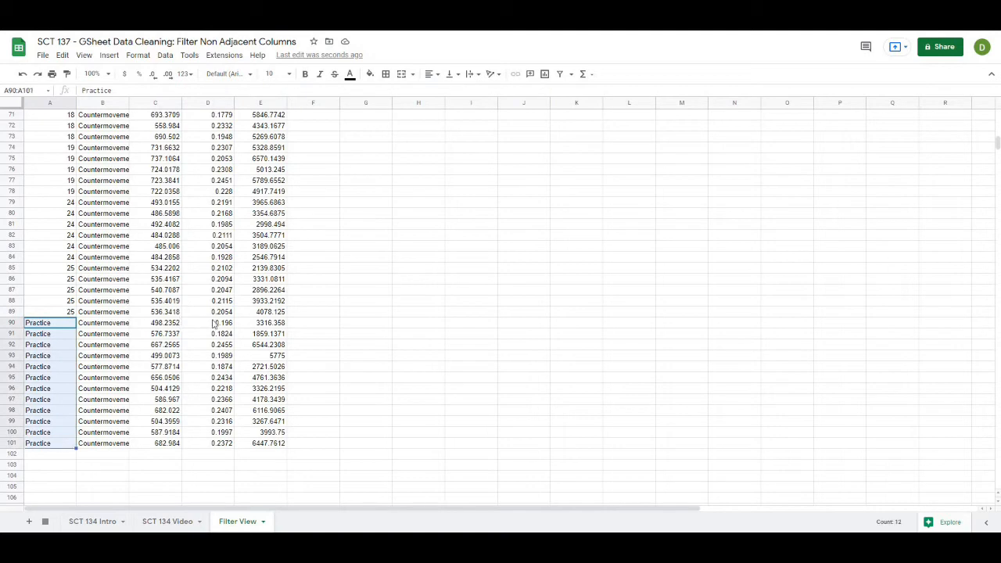
mouse_move(188, 338)
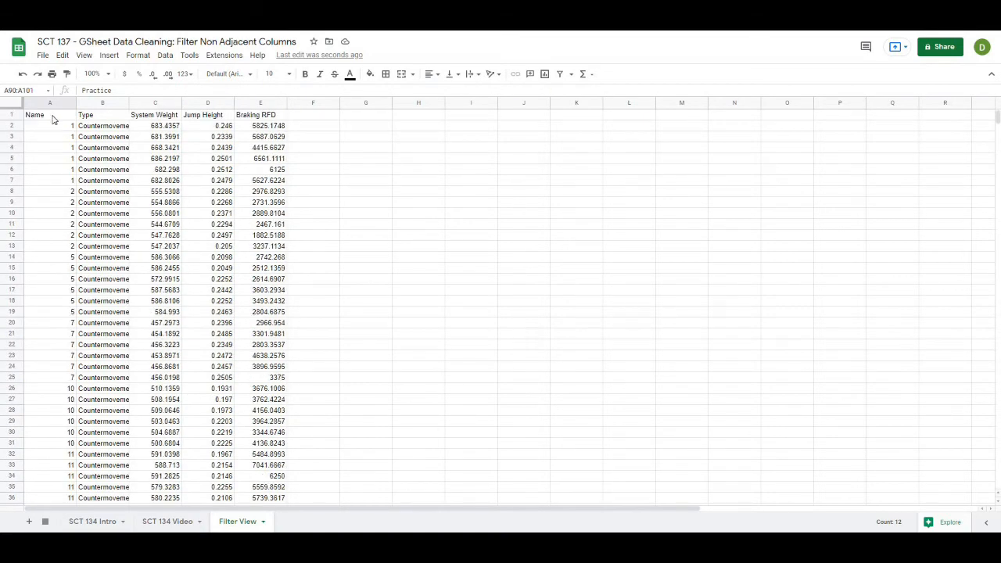
click(51, 114)
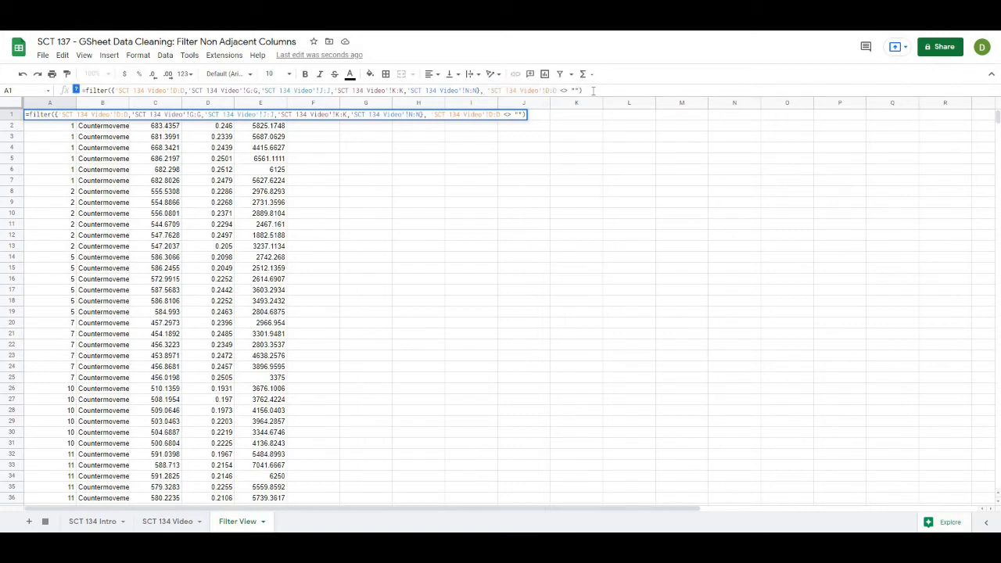
text('SCT 134 Video'!D:D)
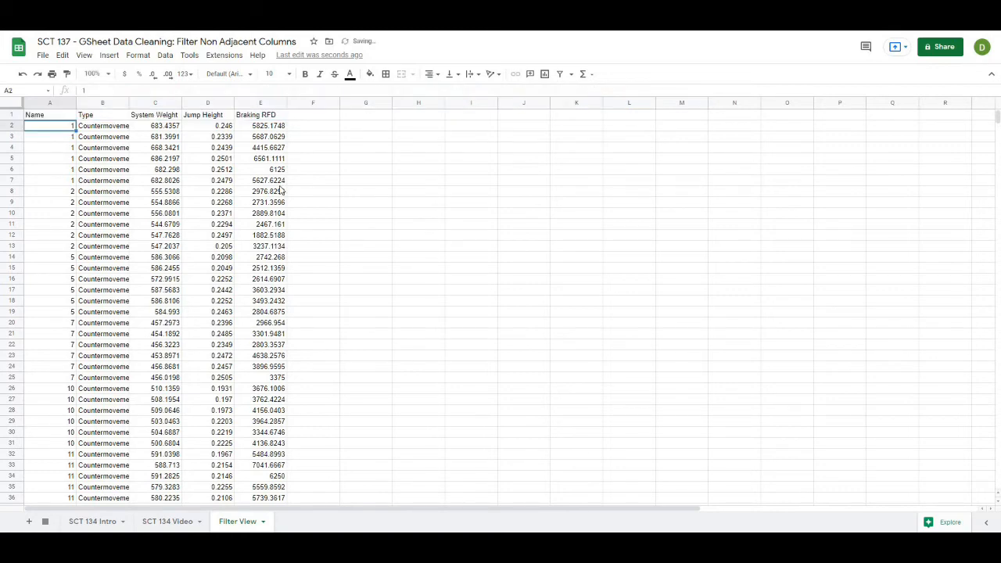
scroll(down, 3)
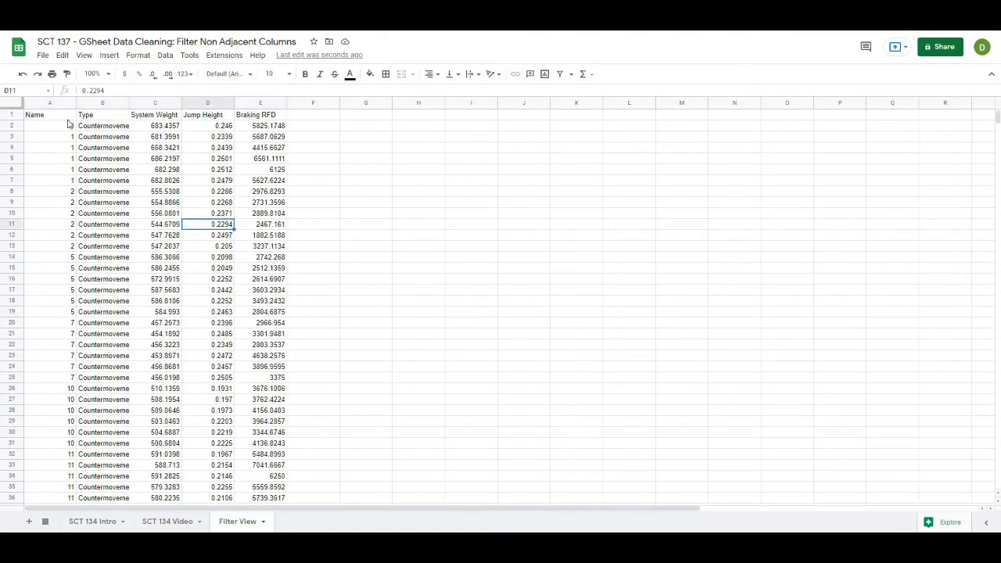
click(48, 115)
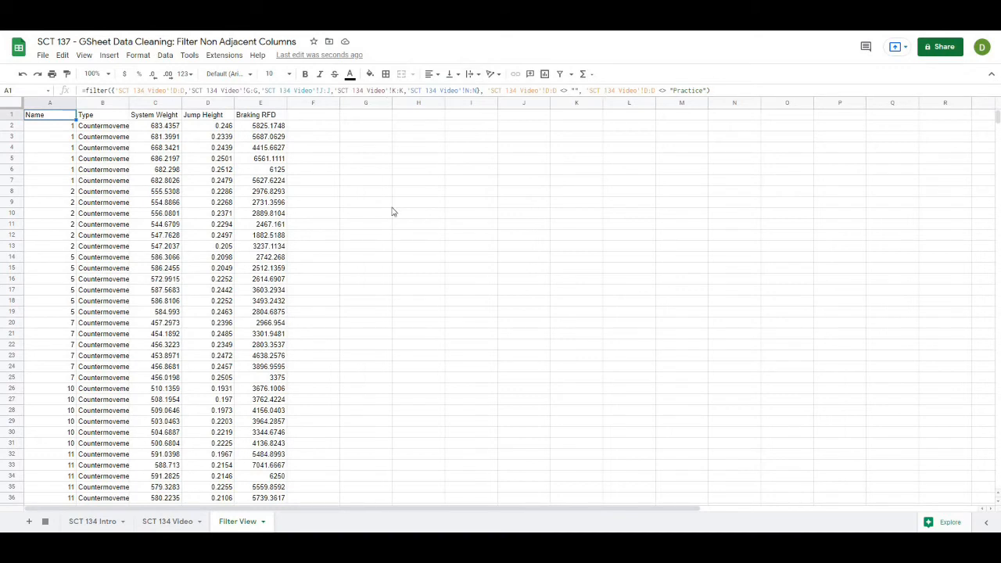
click(418, 204)
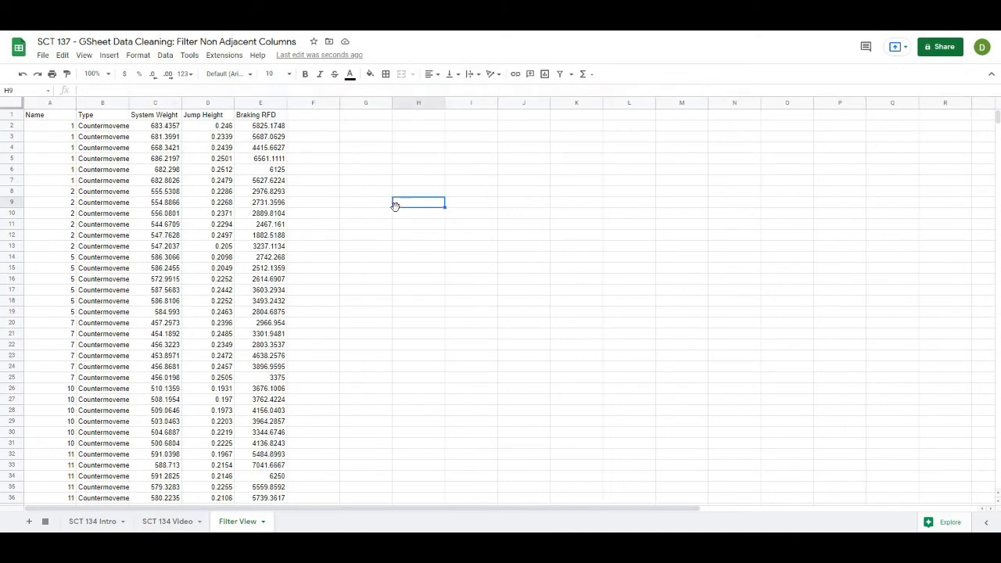
click(166, 523)
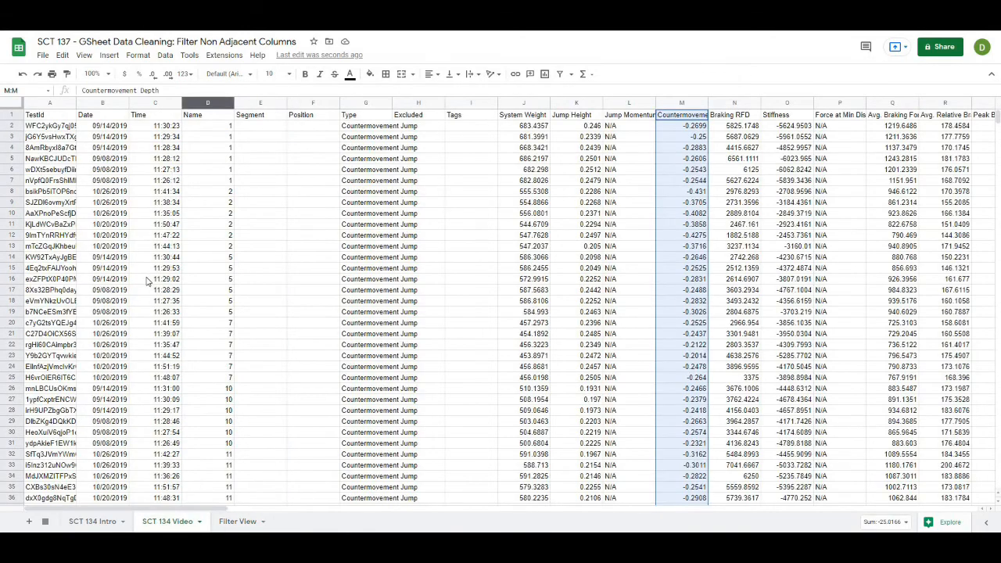
click(155, 267)
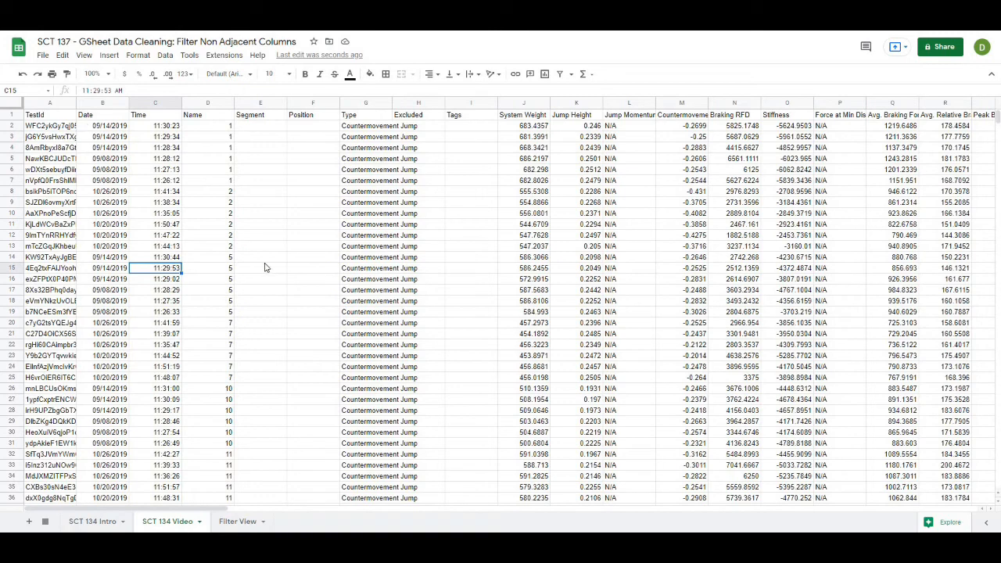
click(238, 522)
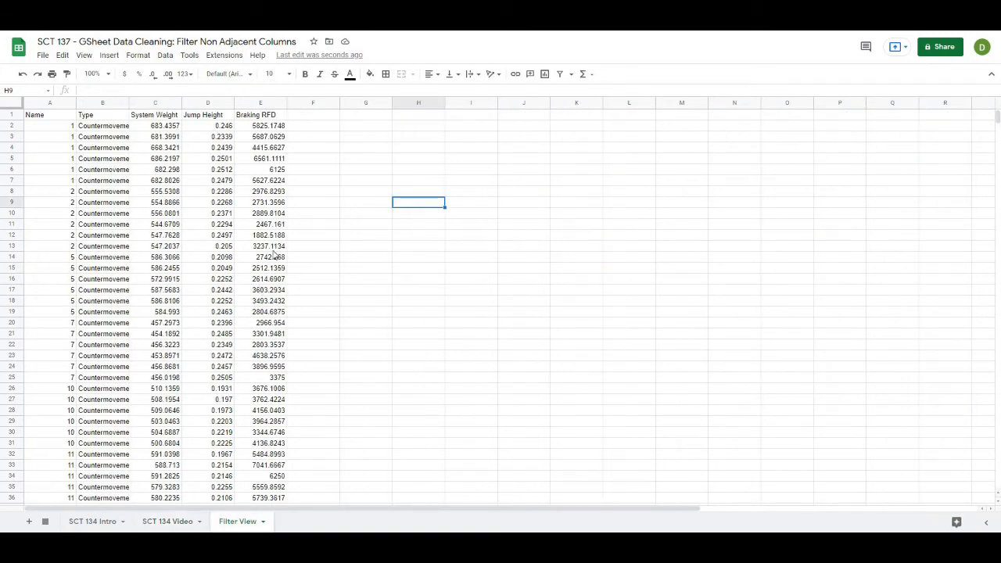
mouse_move(269, 247)
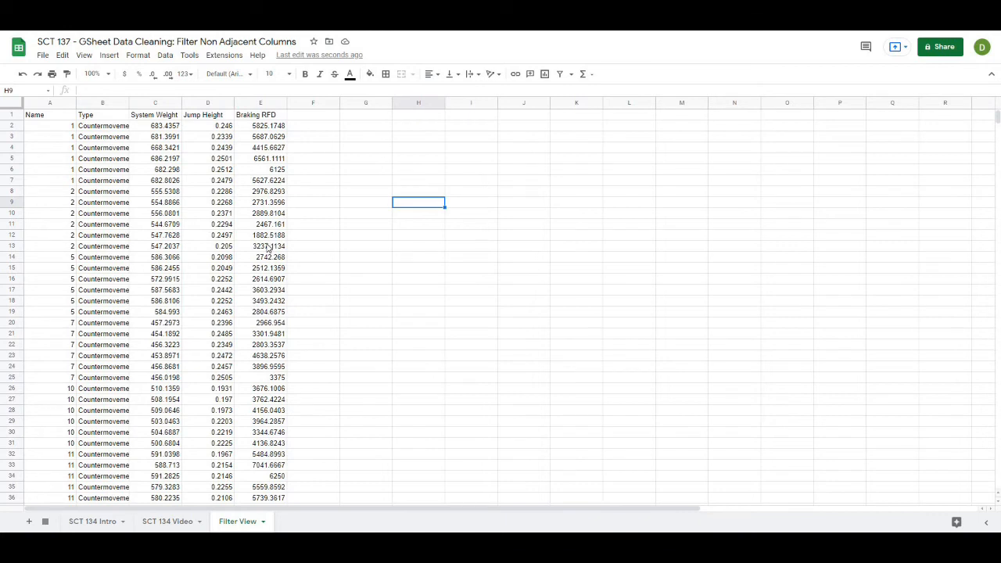
click(35, 123)
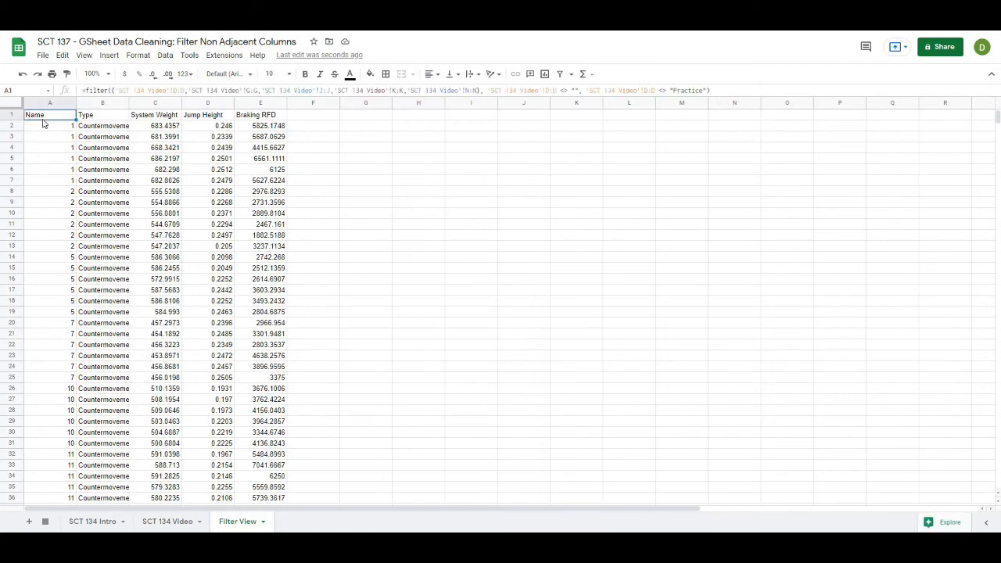
mouse_move(56, 128)
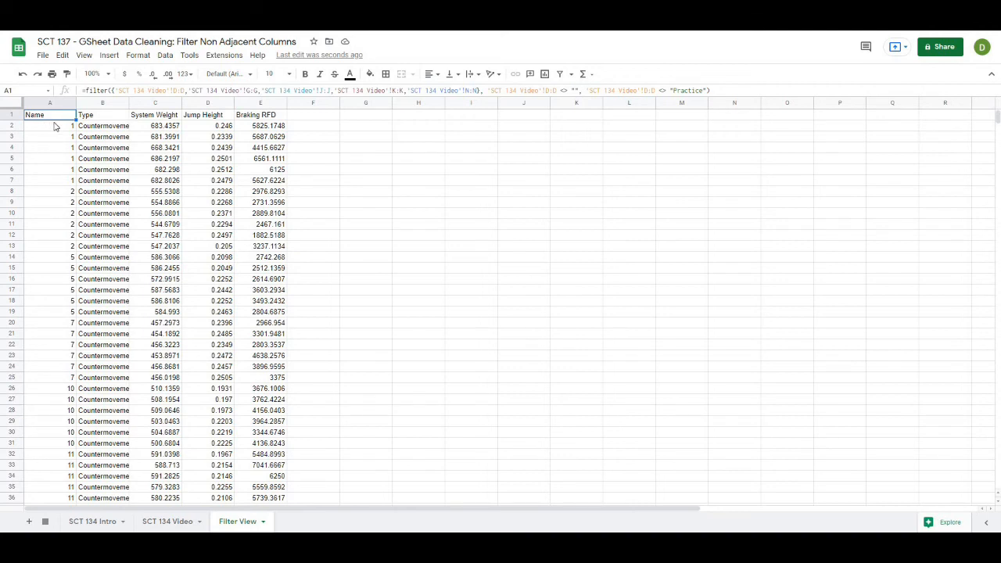